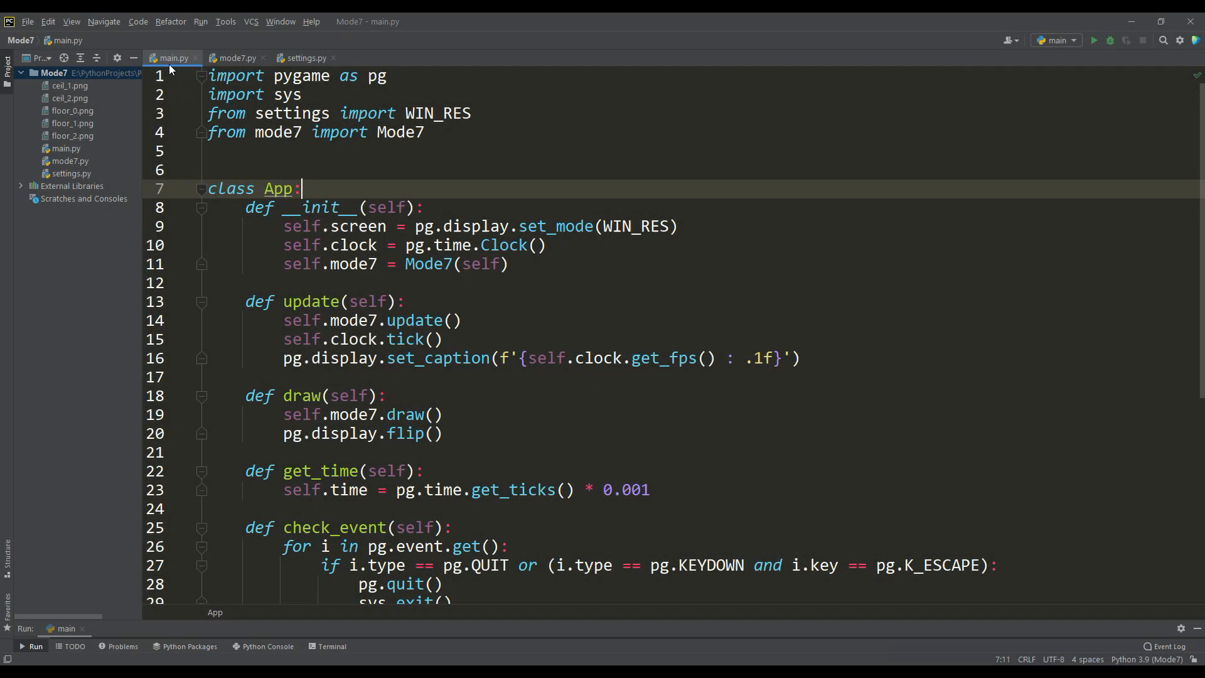
mouse_move(171, 58)
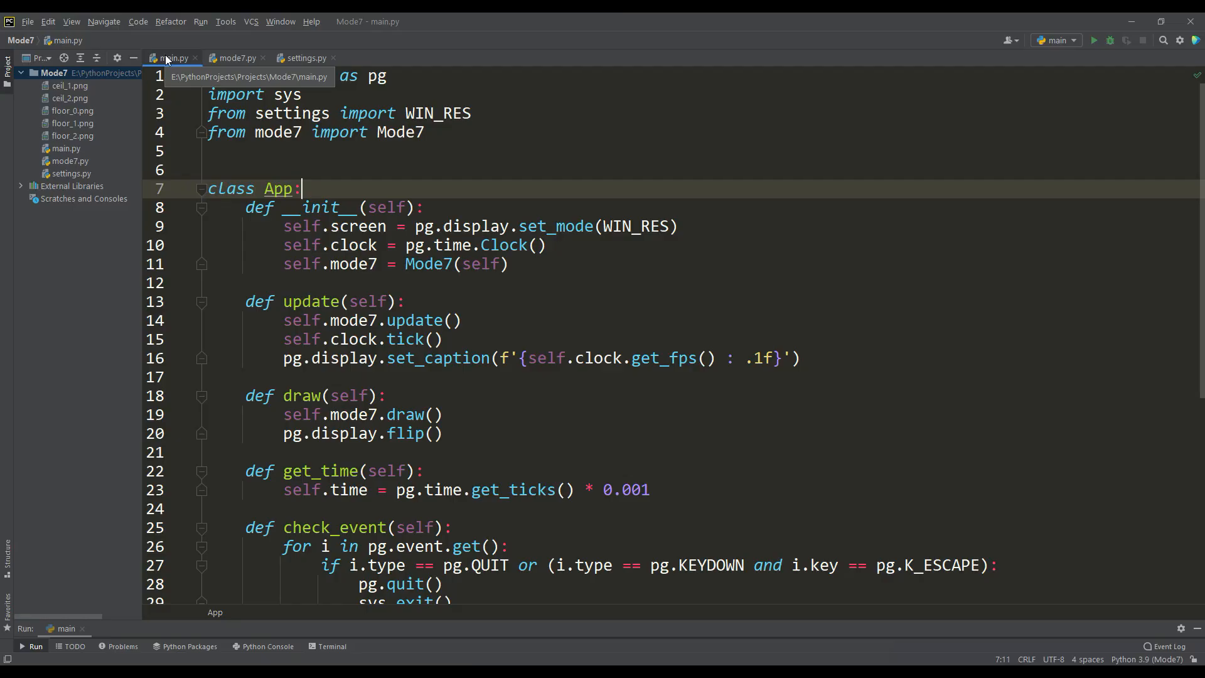
Review the mode7.py, settings.py and main.py tabs of the skeleton project
left_click(236, 58)
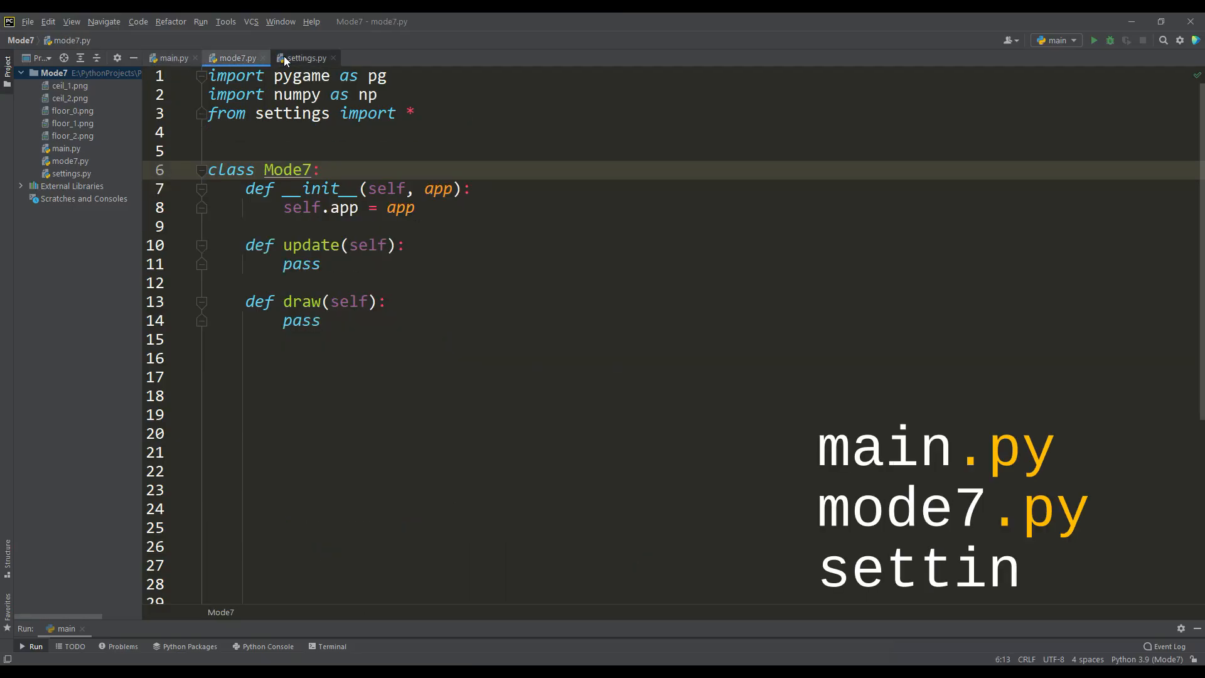
left_click(305, 57)
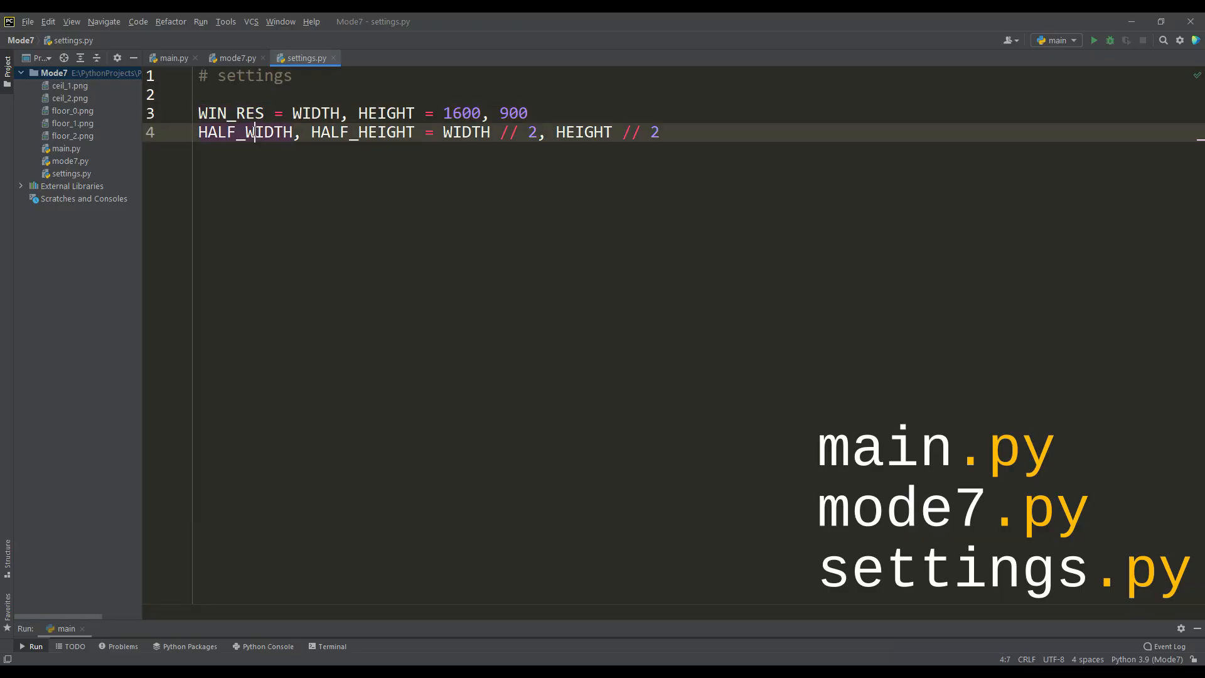
left_click(236, 57)
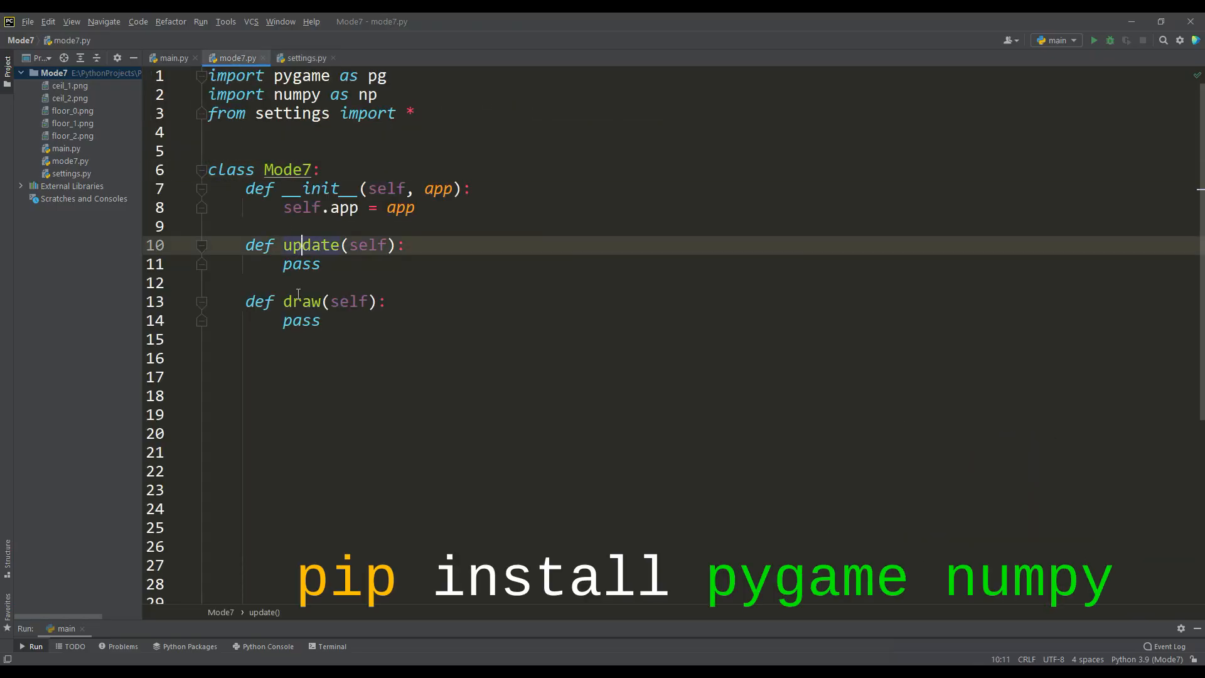
left_click(171, 58)
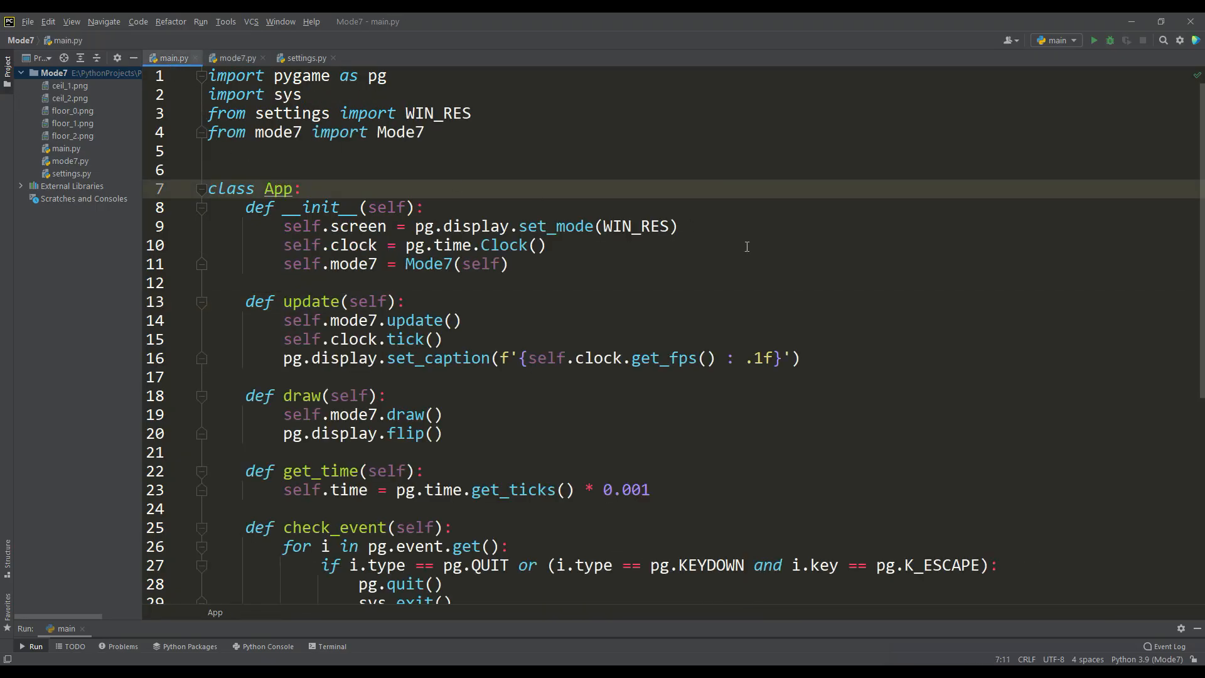
mouse_move(492, 286)
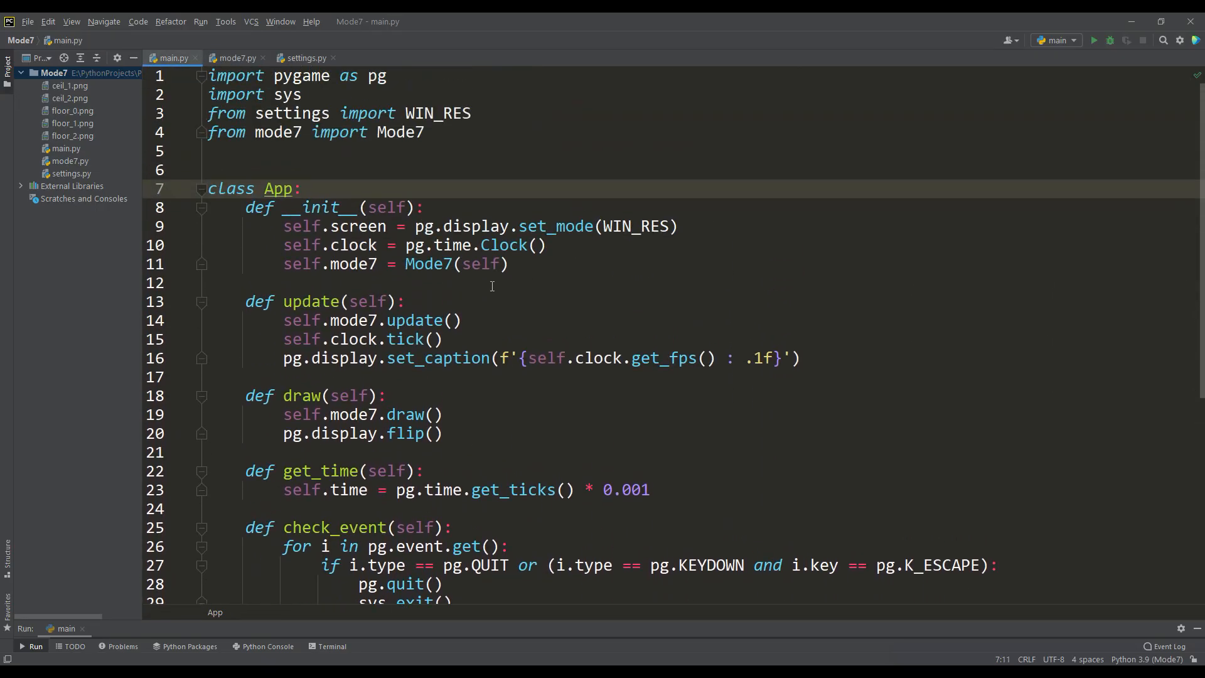
Point out the mode7 update call, run the skeleton game, and close its window
left_click(507, 263)
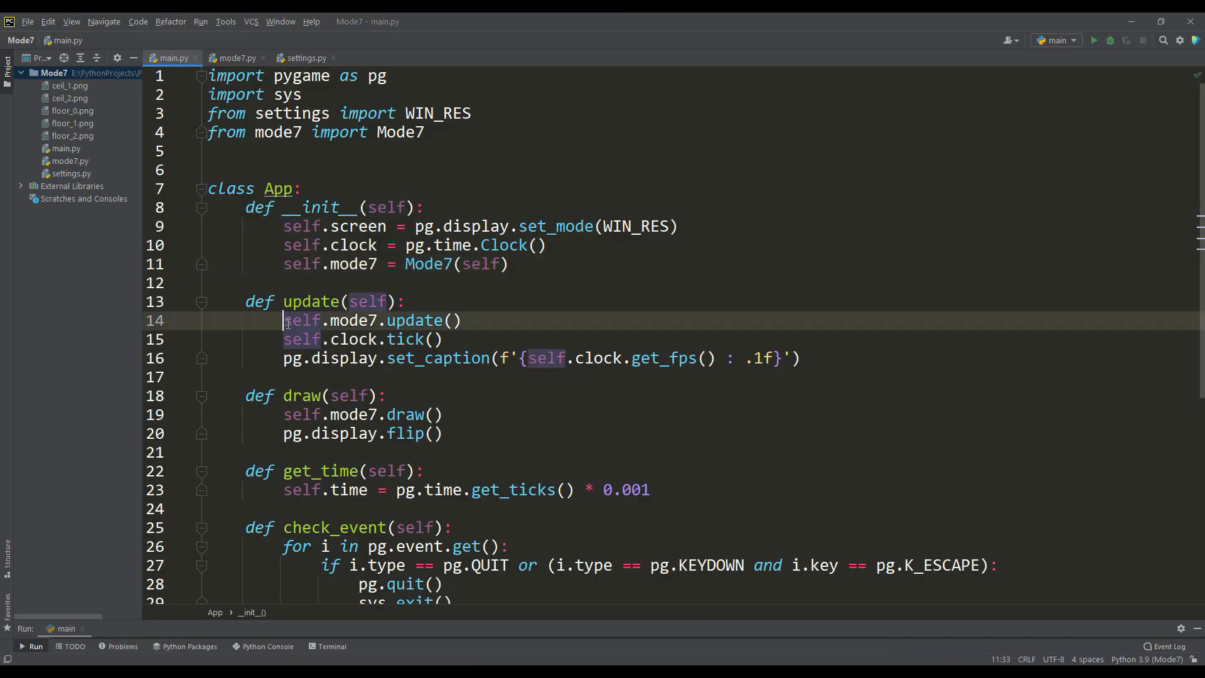
left_click(444, 414)
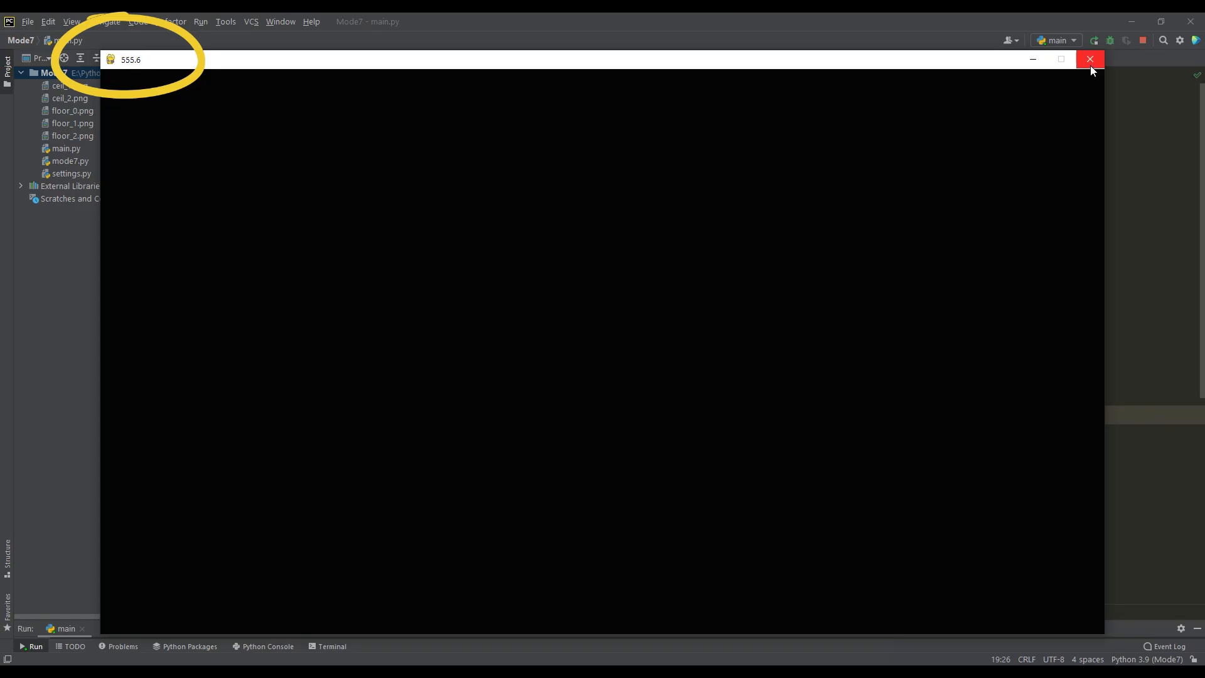
left_click(1089, 59)
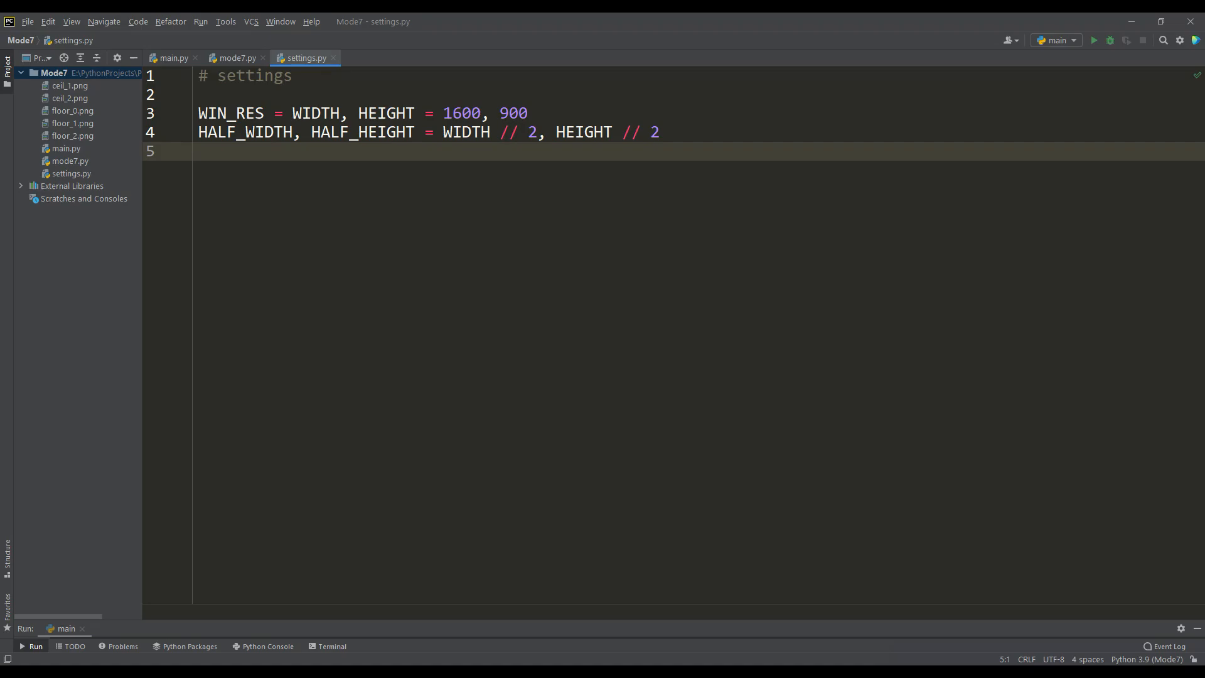
Define FOCAL_LEN = 250 and SCALE = 100 in settings.py
type("FOCAL_LEN = 250")
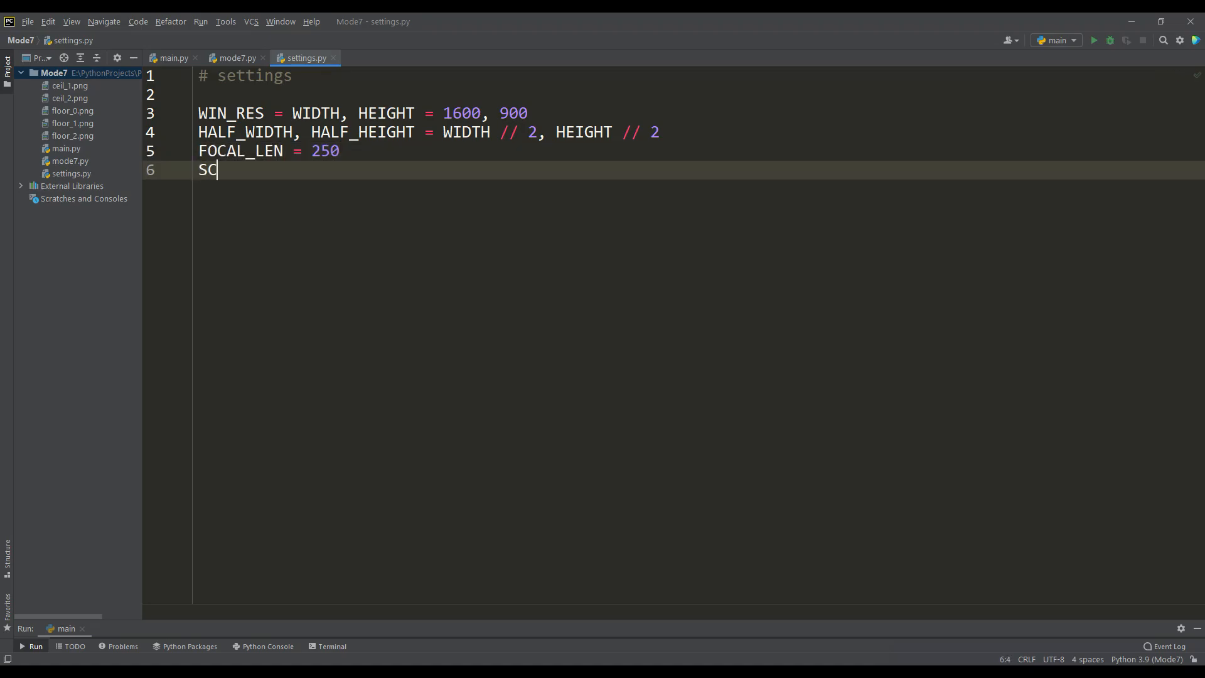
type("ALE = 100")
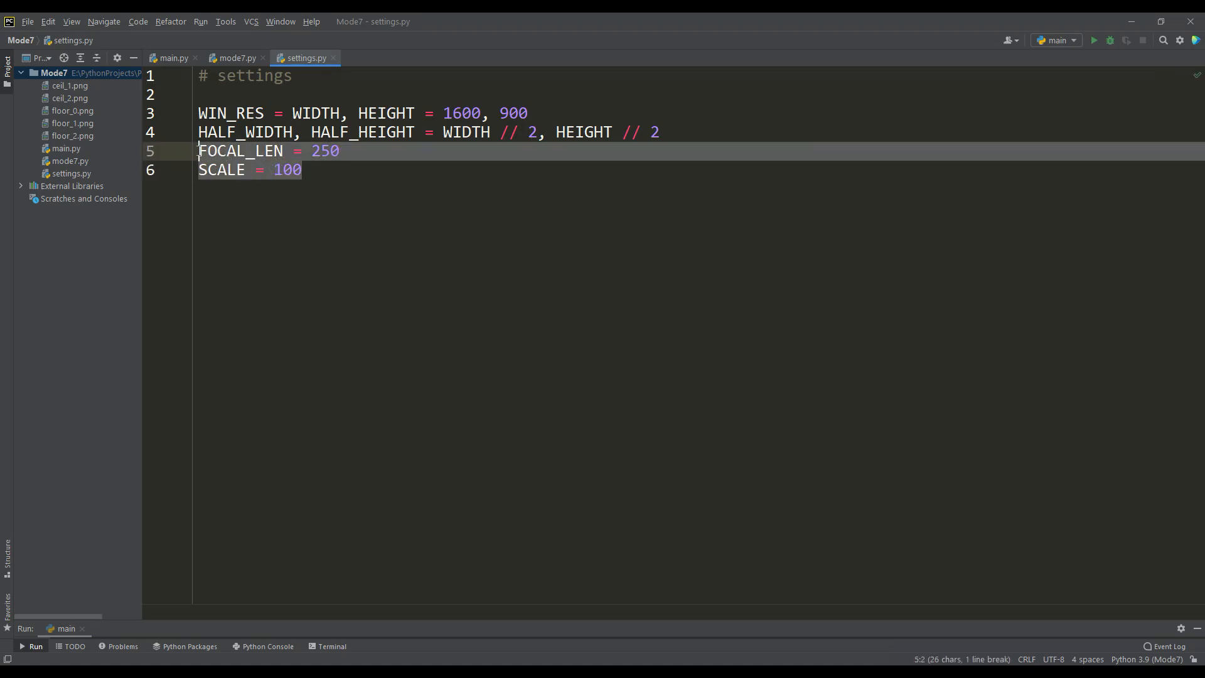
left_click(302, 170)
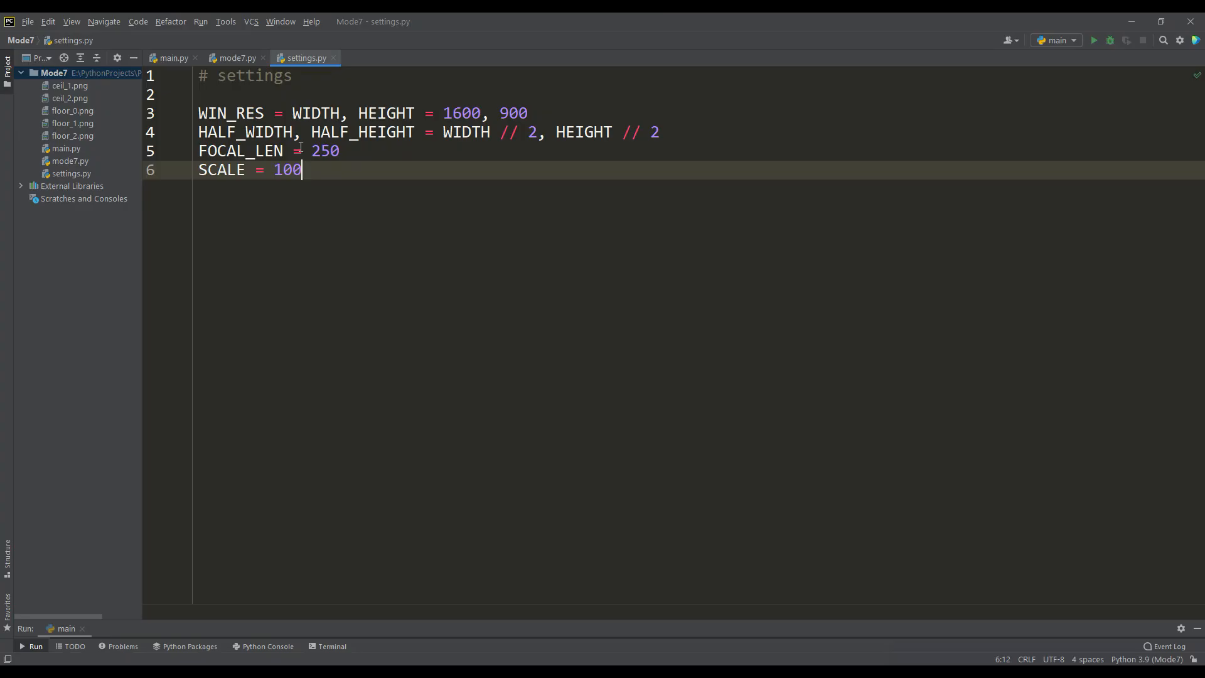
left_click(234, 57)
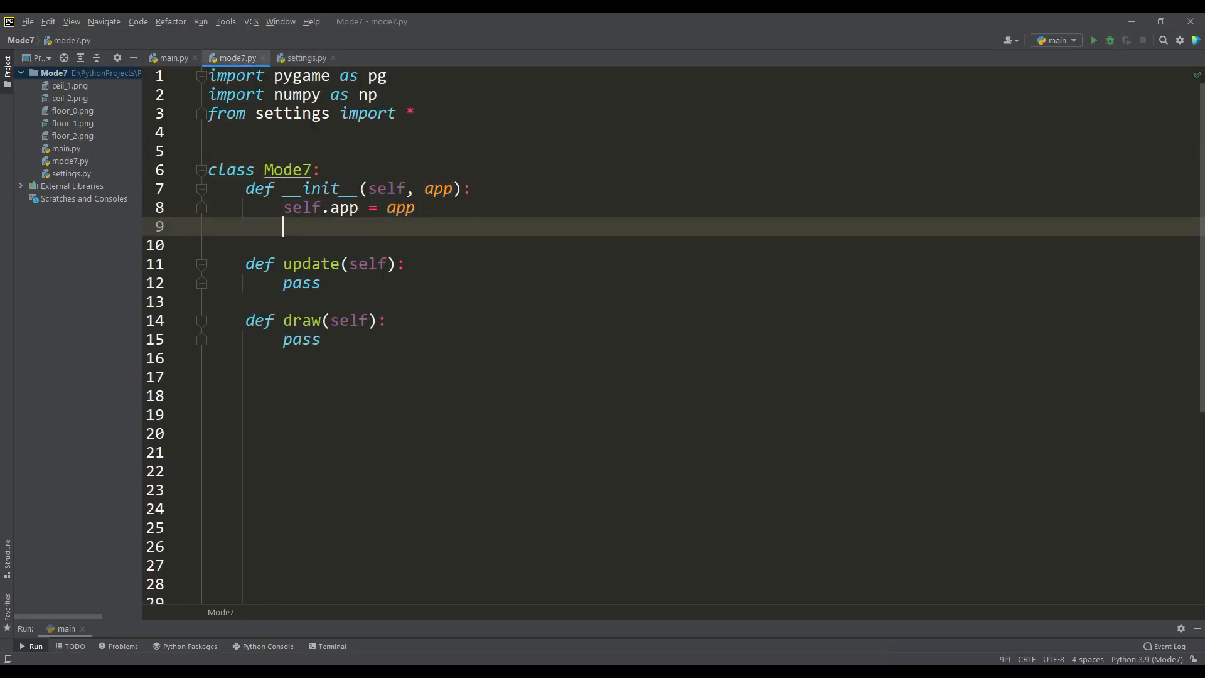
Load floor_0.png into floor_array, create a WIN_RES screen_array, and blit it in draw()
type("self.floor_tex = pg.image.load('floor_0.png').convert(")
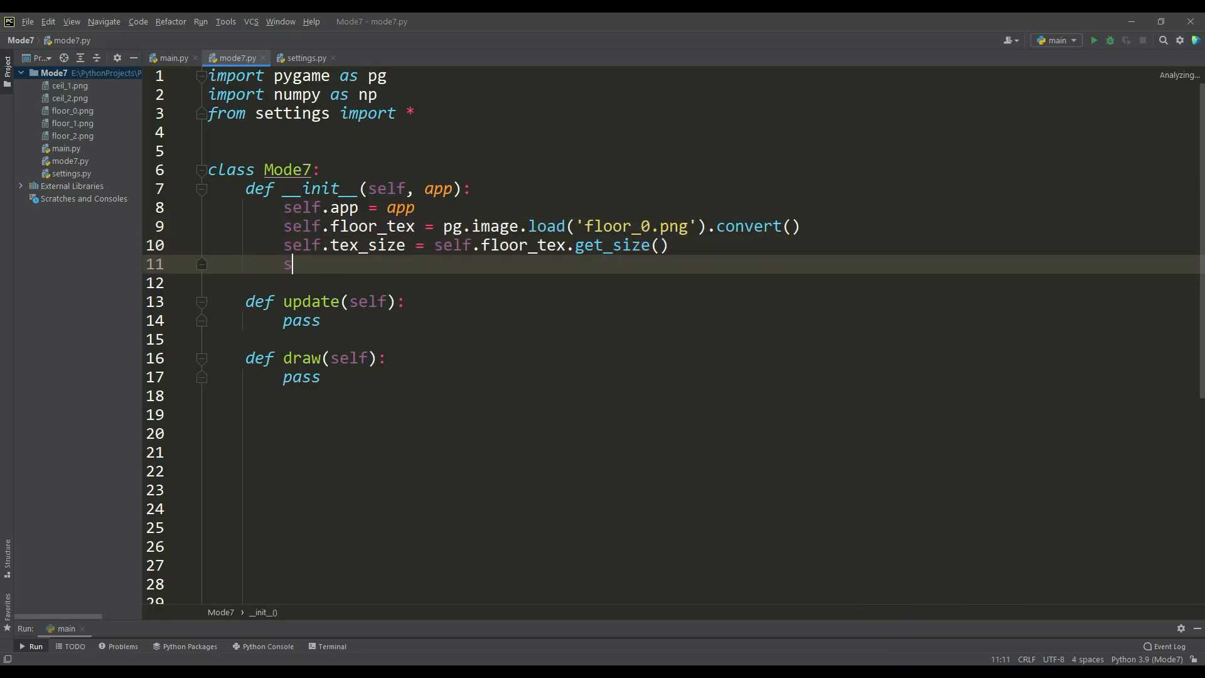
type("elf.floor_array = pg.surfarray.array3d(self.floor_tex")
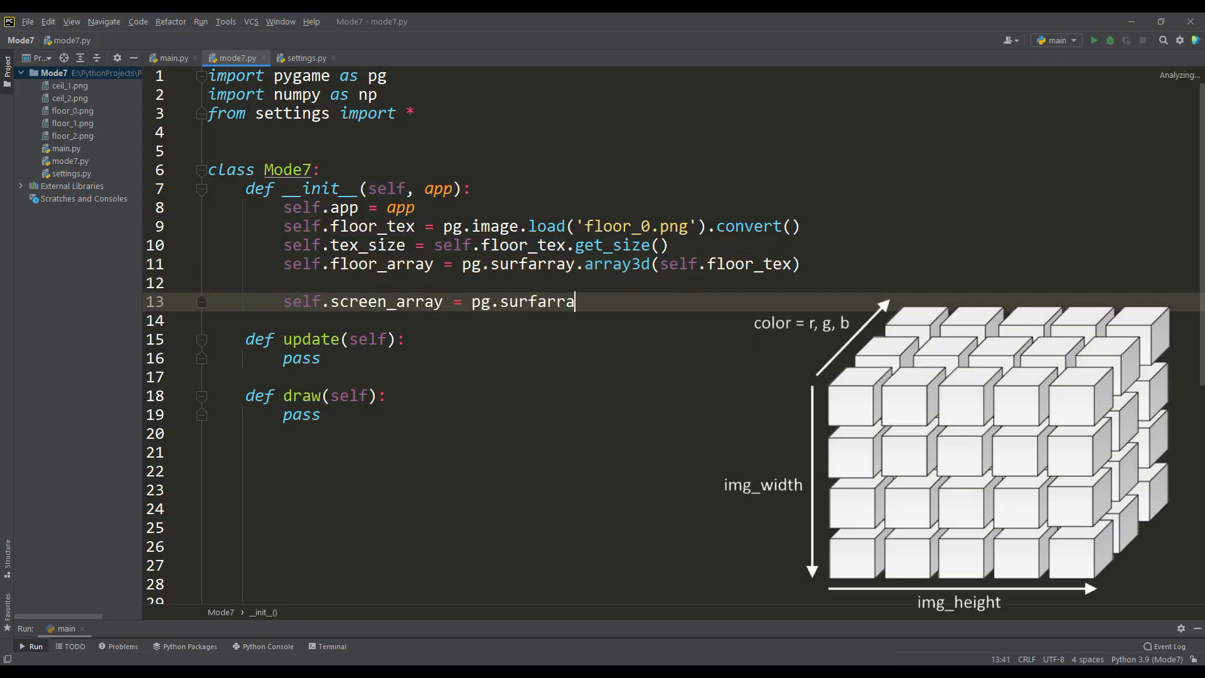
type("y.array3d(pg.Surface(WIN_RES))")
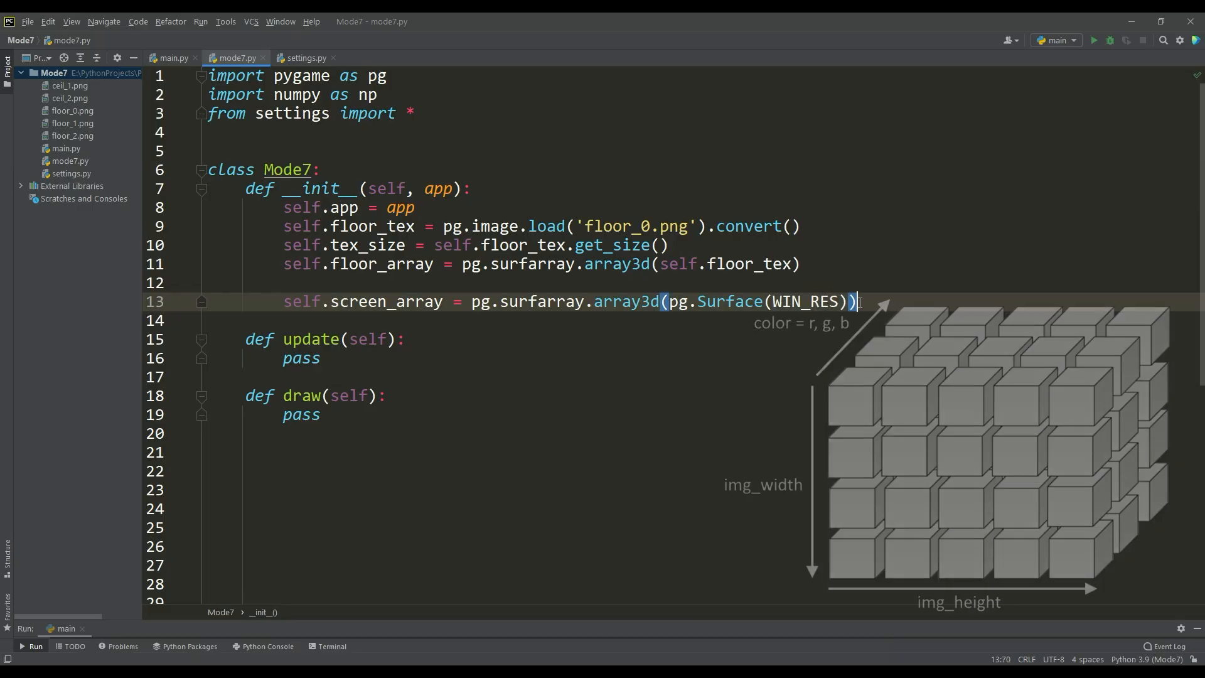
type("pg")
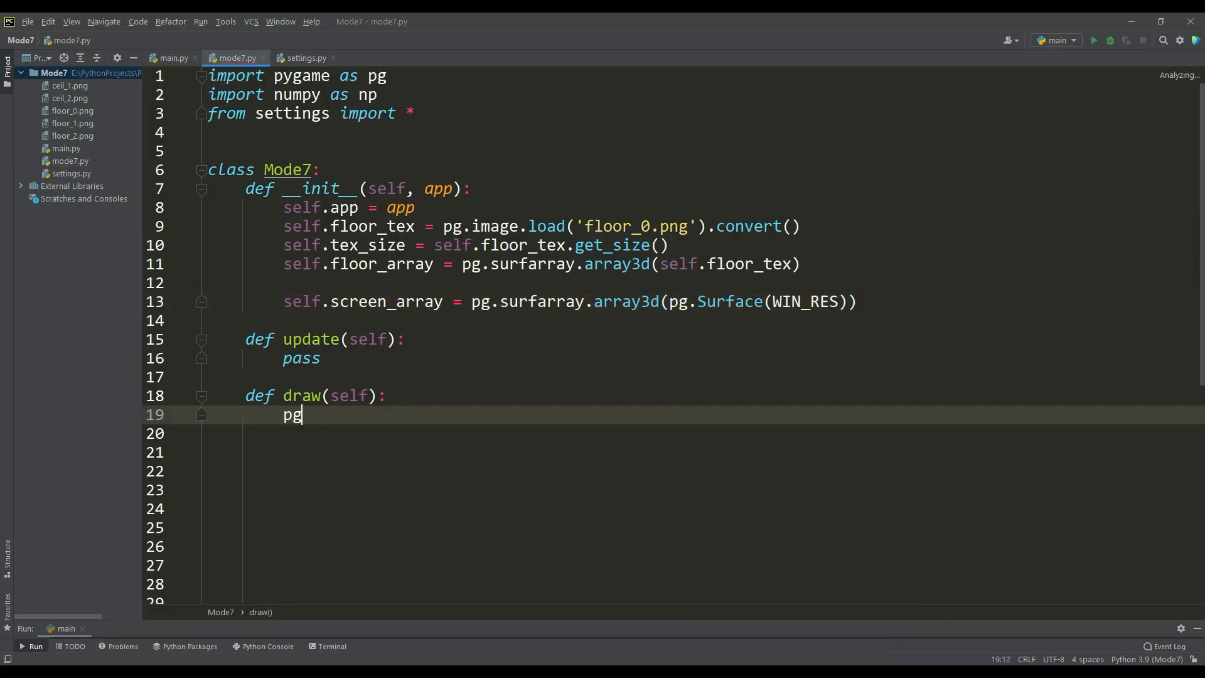
type(".surfarray.blit_array(self.app.scr")
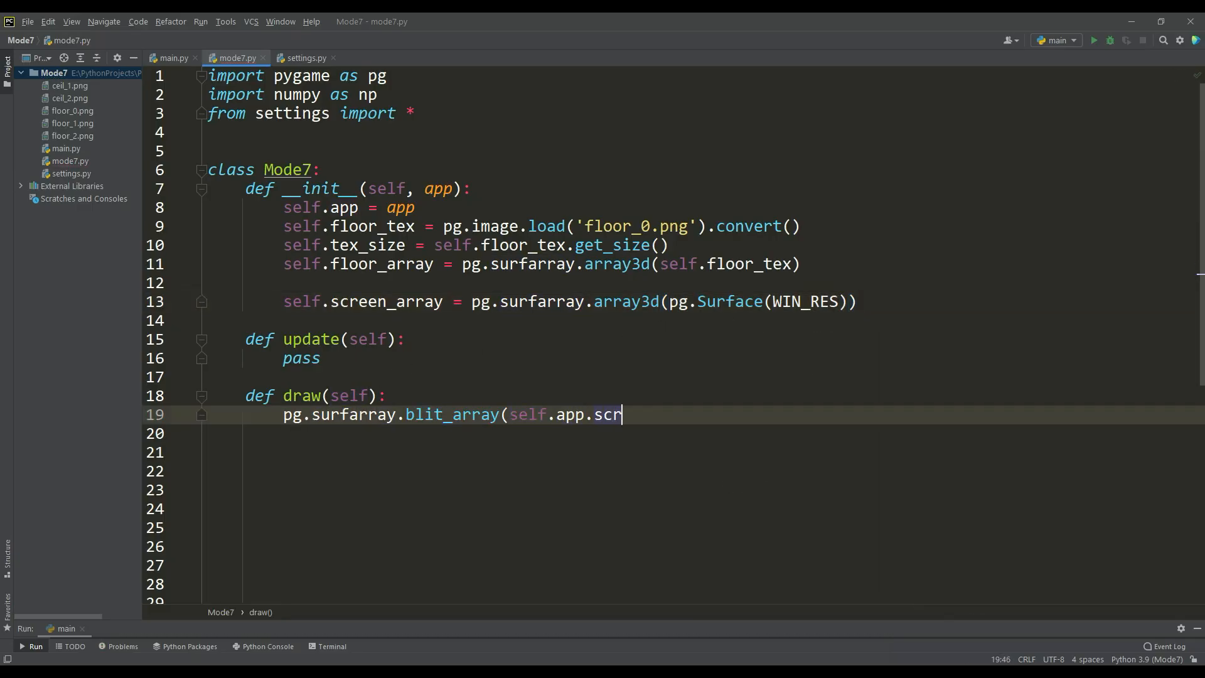
type("een, self.screen_array)")
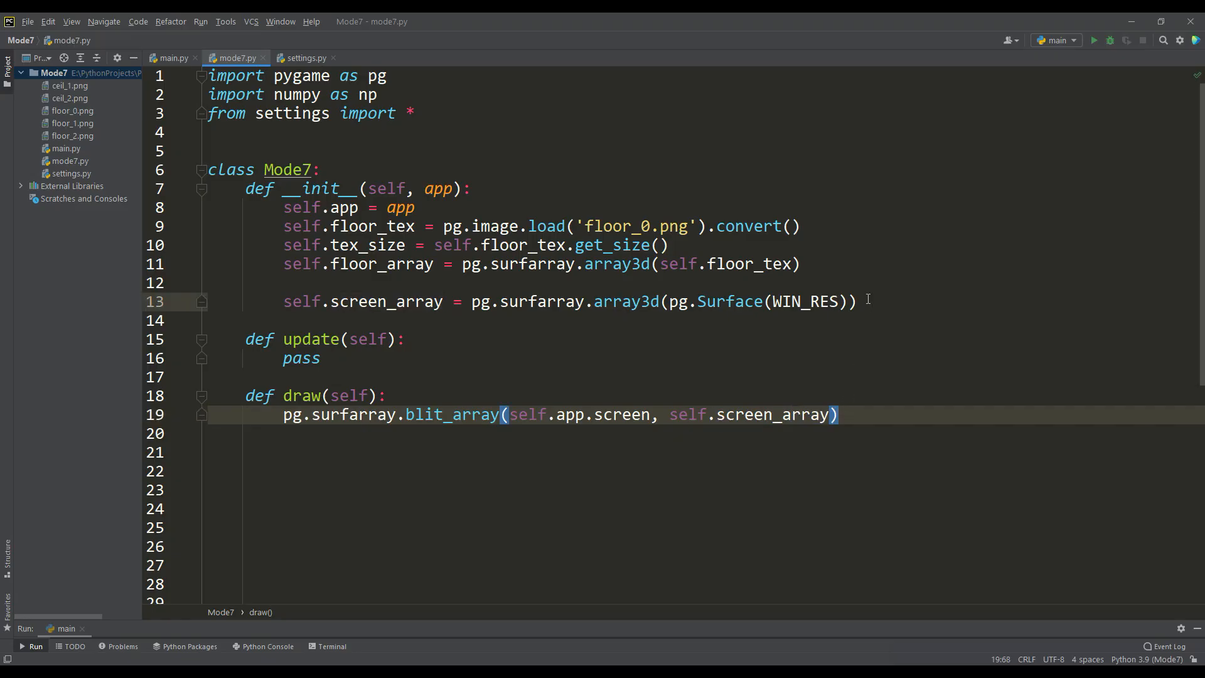
type("self.screen_array[:] =")
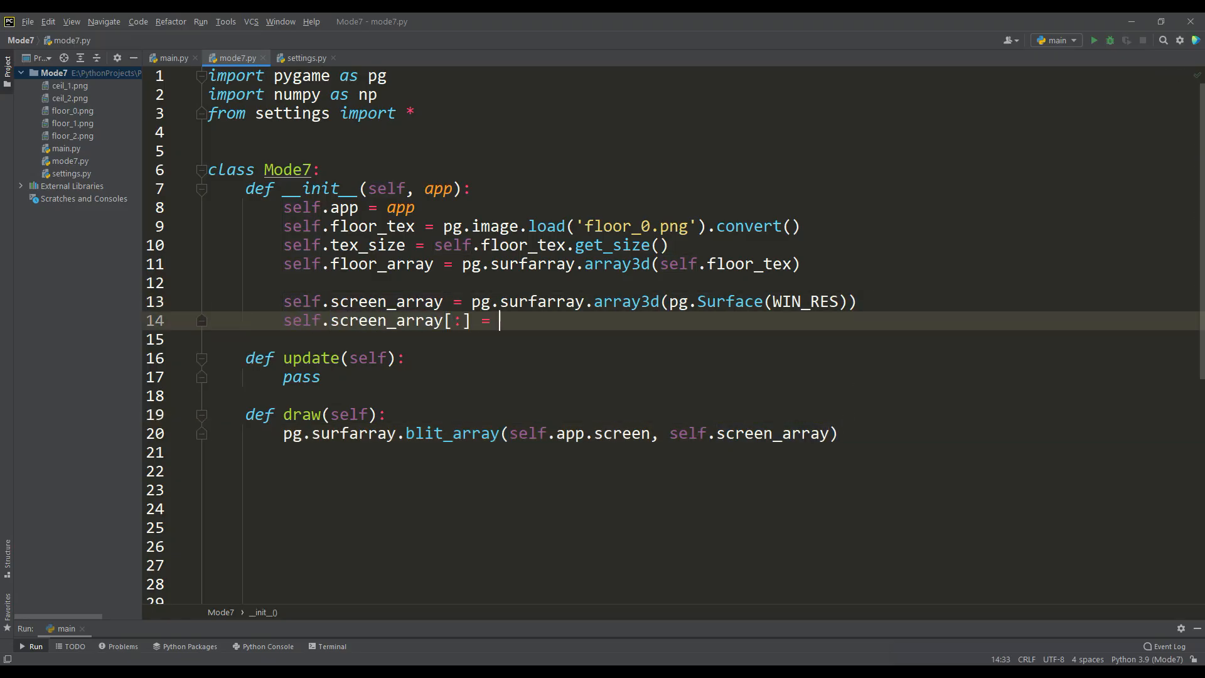
left_click(1093, 40)
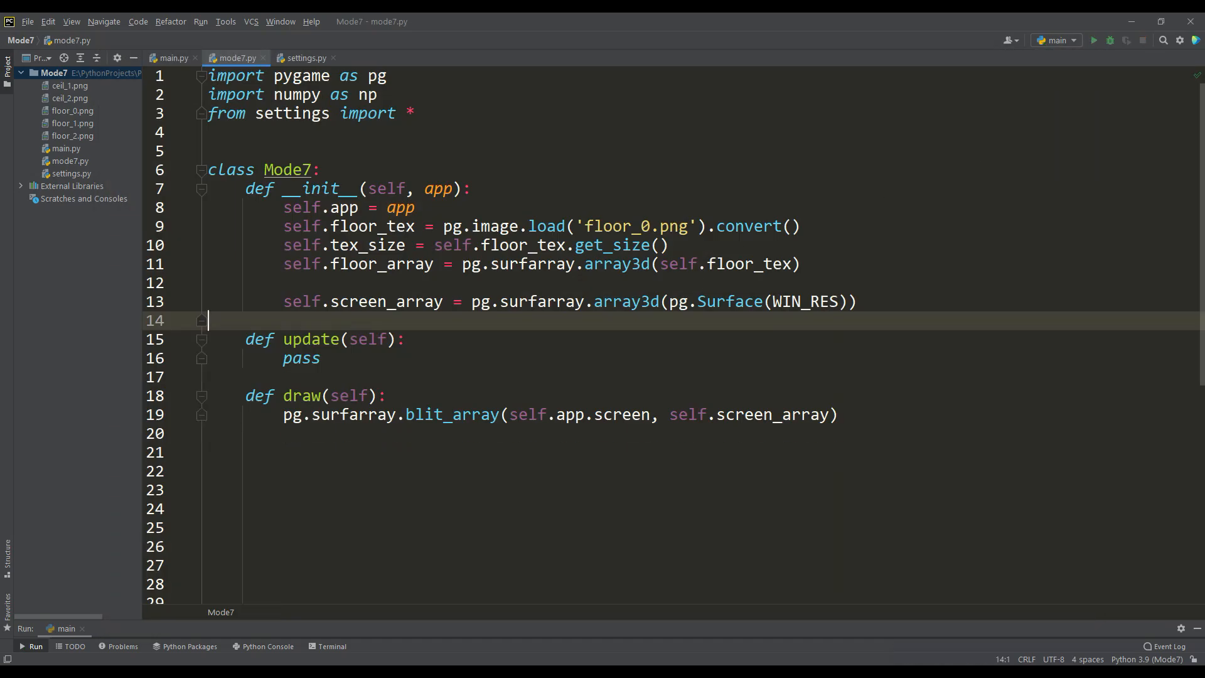
Define render_frame with a loop iterating over every screen pixel
type("def ren")
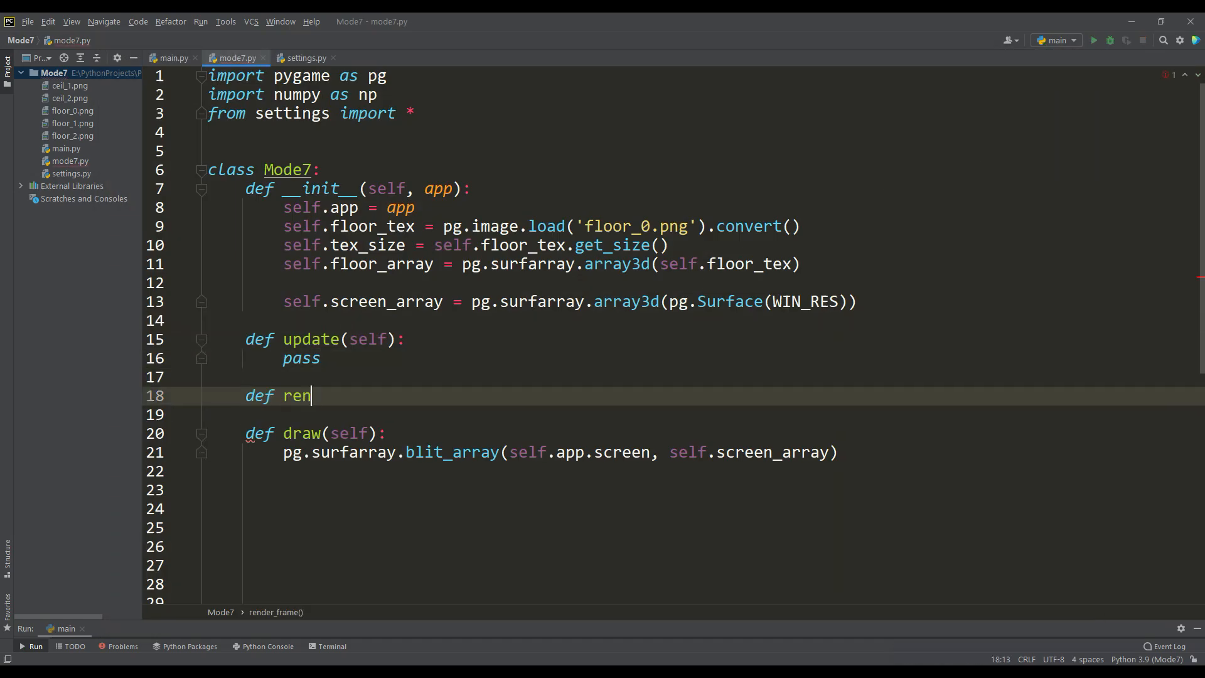
type("der_frame(self):")
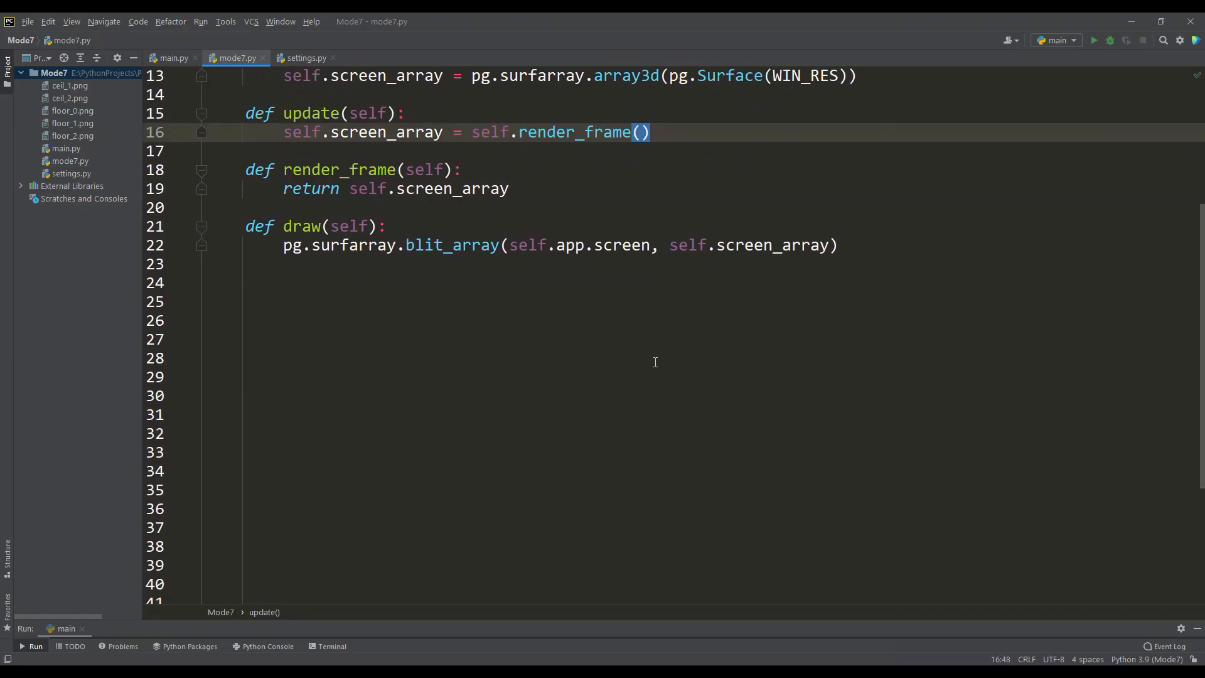
type("# itera")
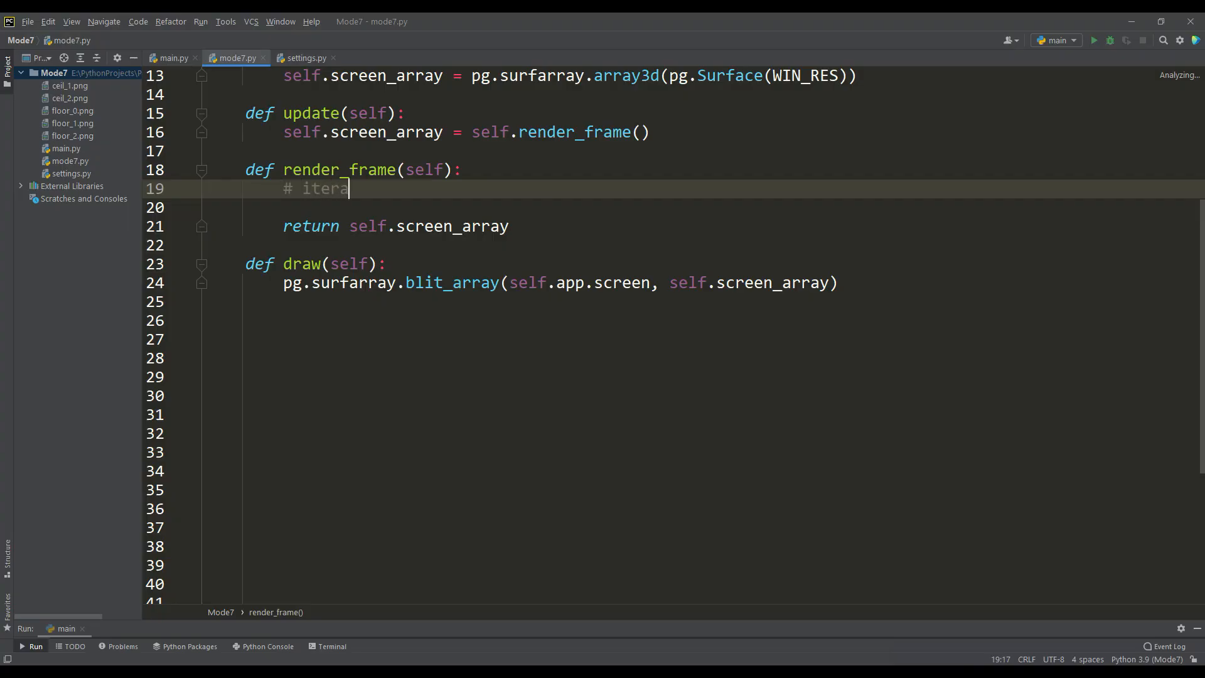
type("ting over the screen arra")
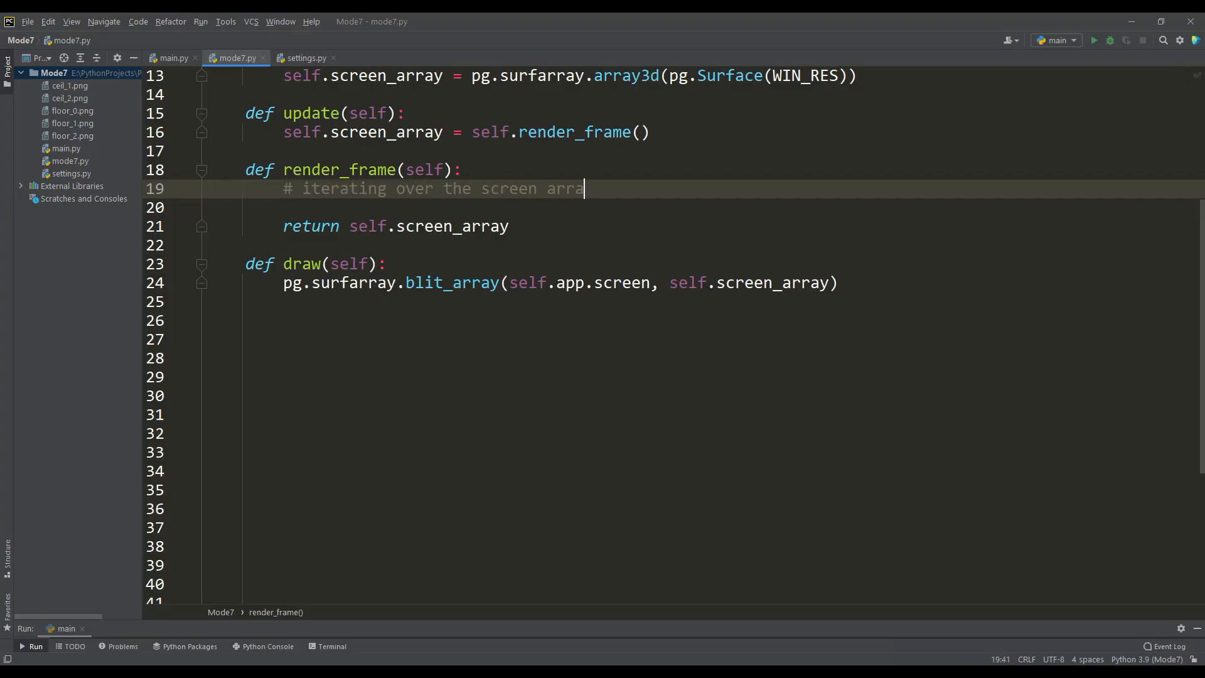
type("for i in range(WIDTH):")
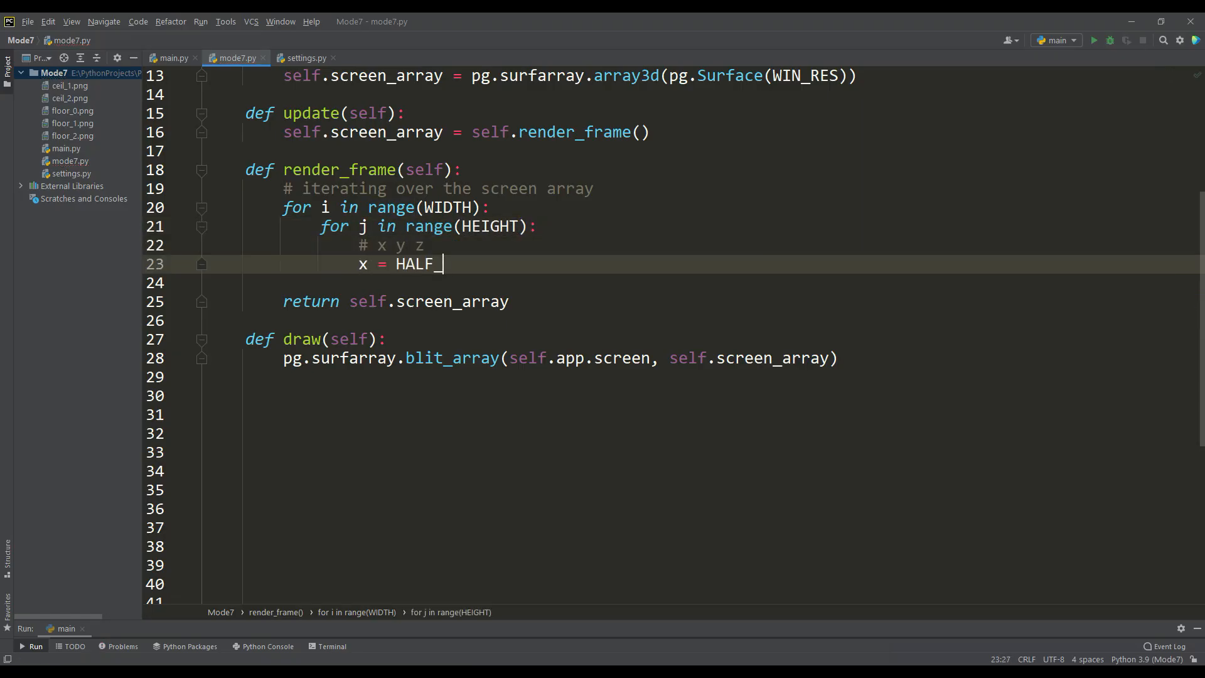
Project each pixel with FOCAL_LEN and SCALE, sample floor_col modulo tex_size, and write it to screen_array
type("WIDTH - i")
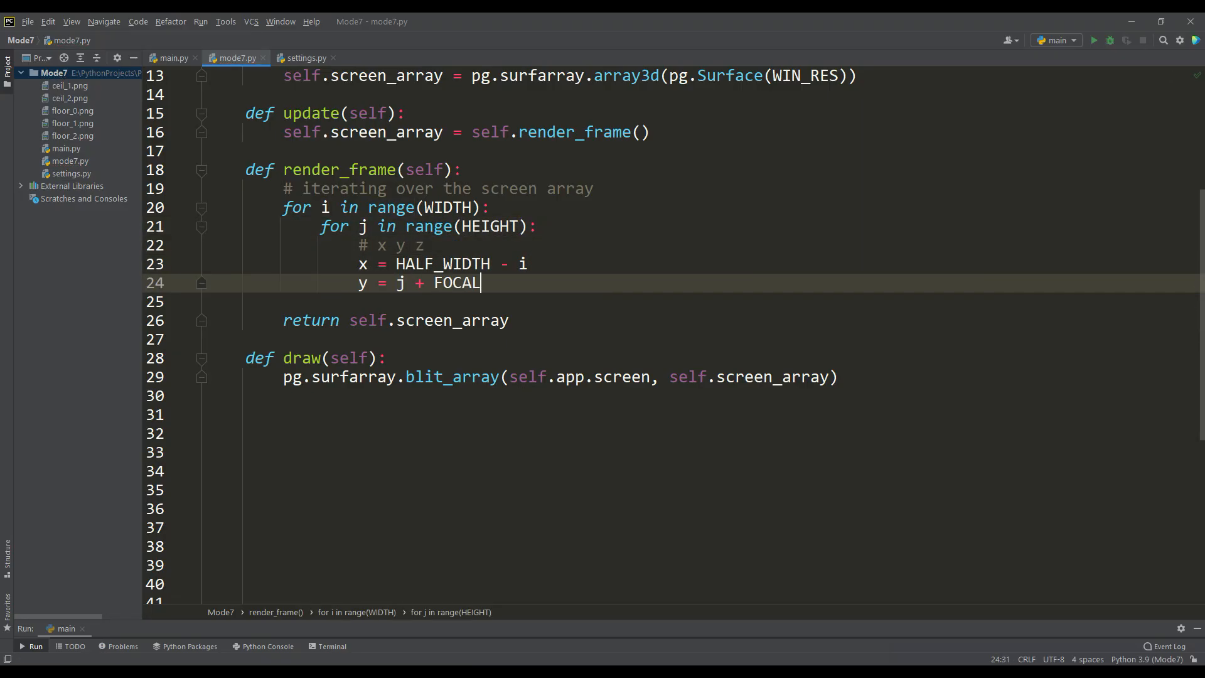
type("_LEN")
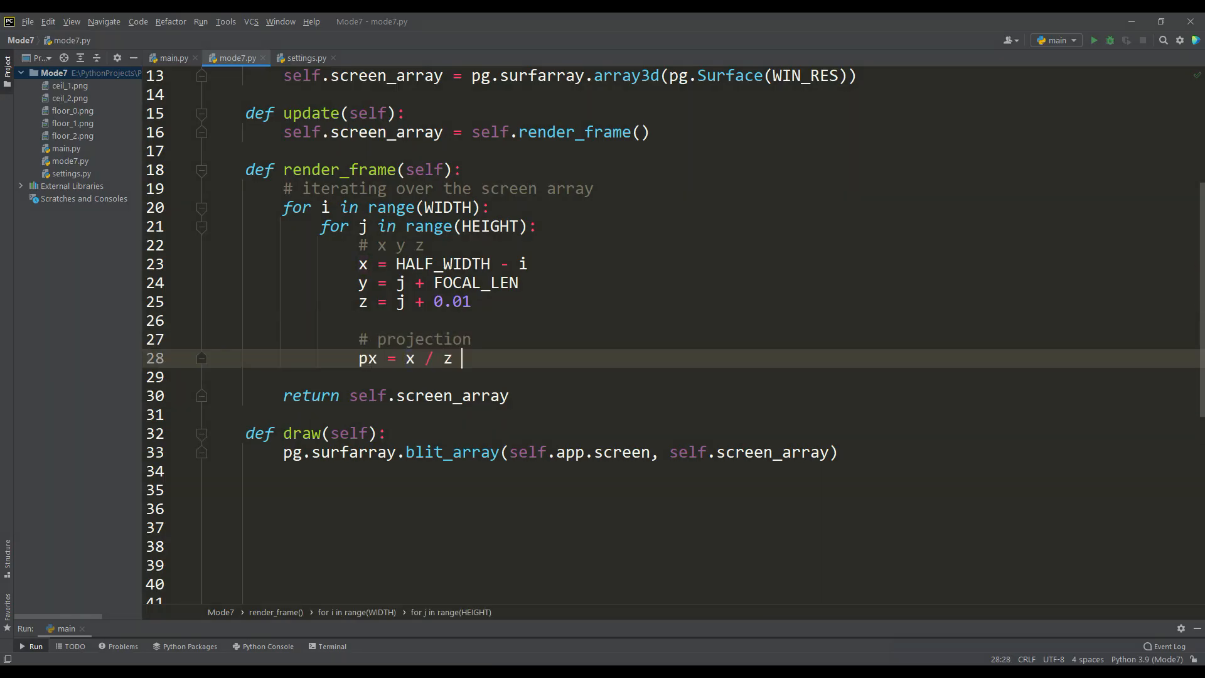
type("* SCALE")
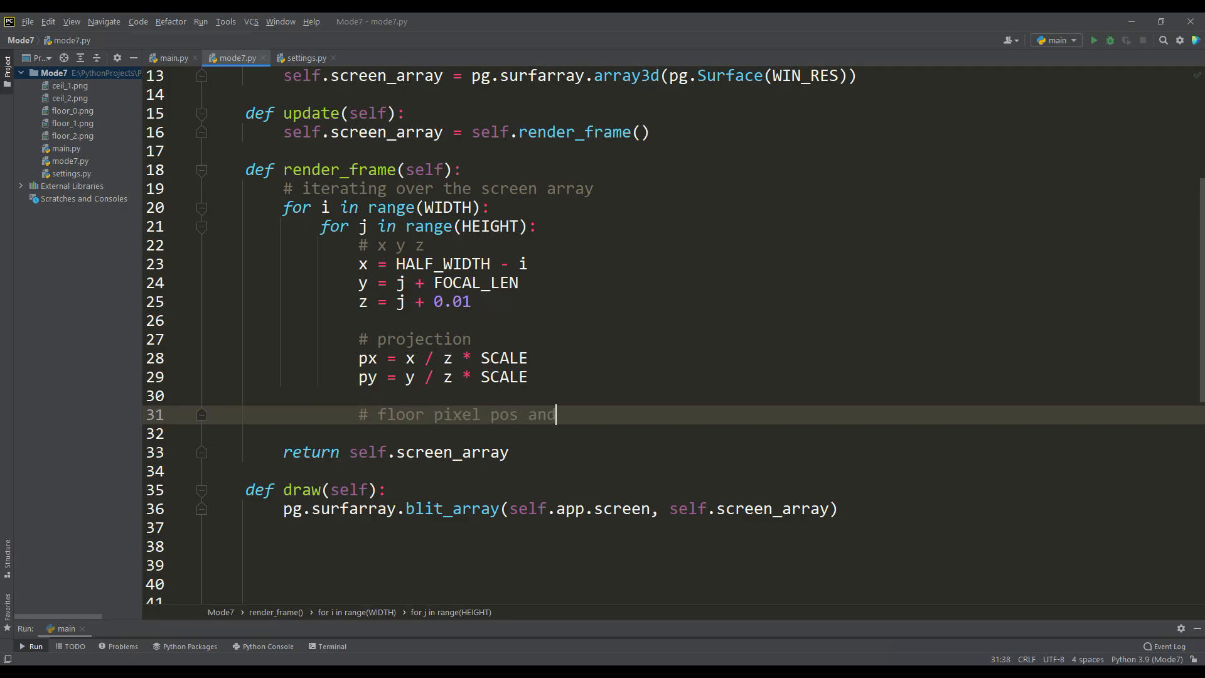
type("color")
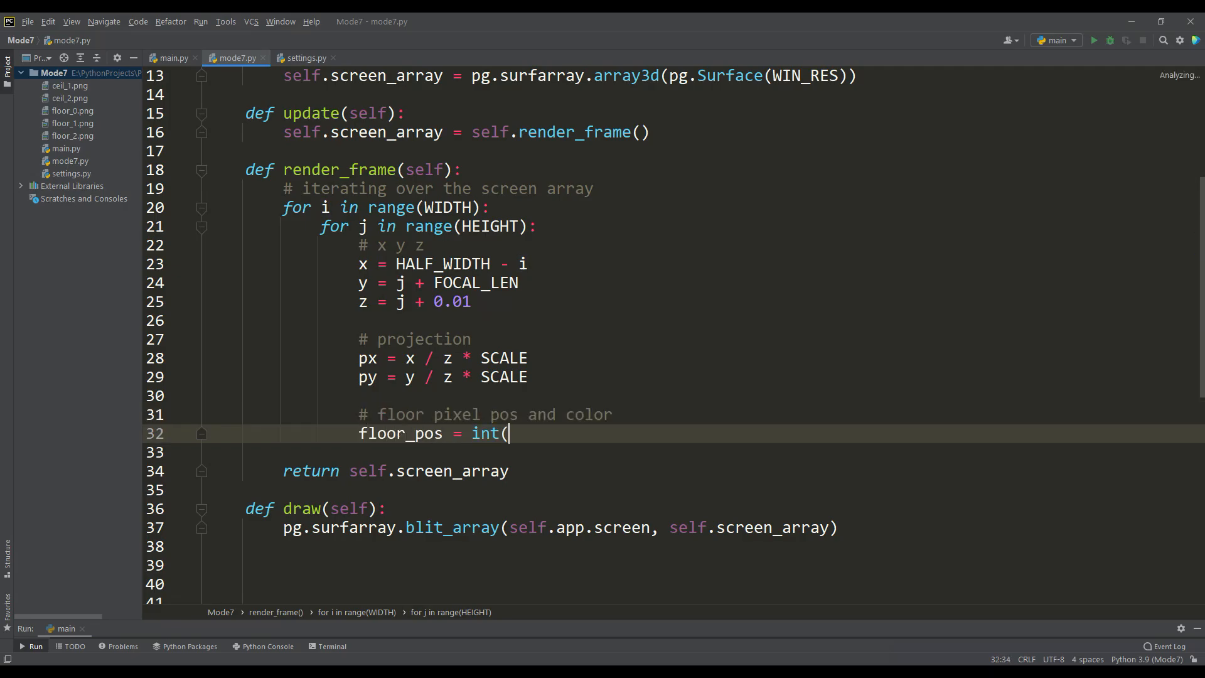
type("px % self.tex_size[0]), int(py % self.tex_size[1])")
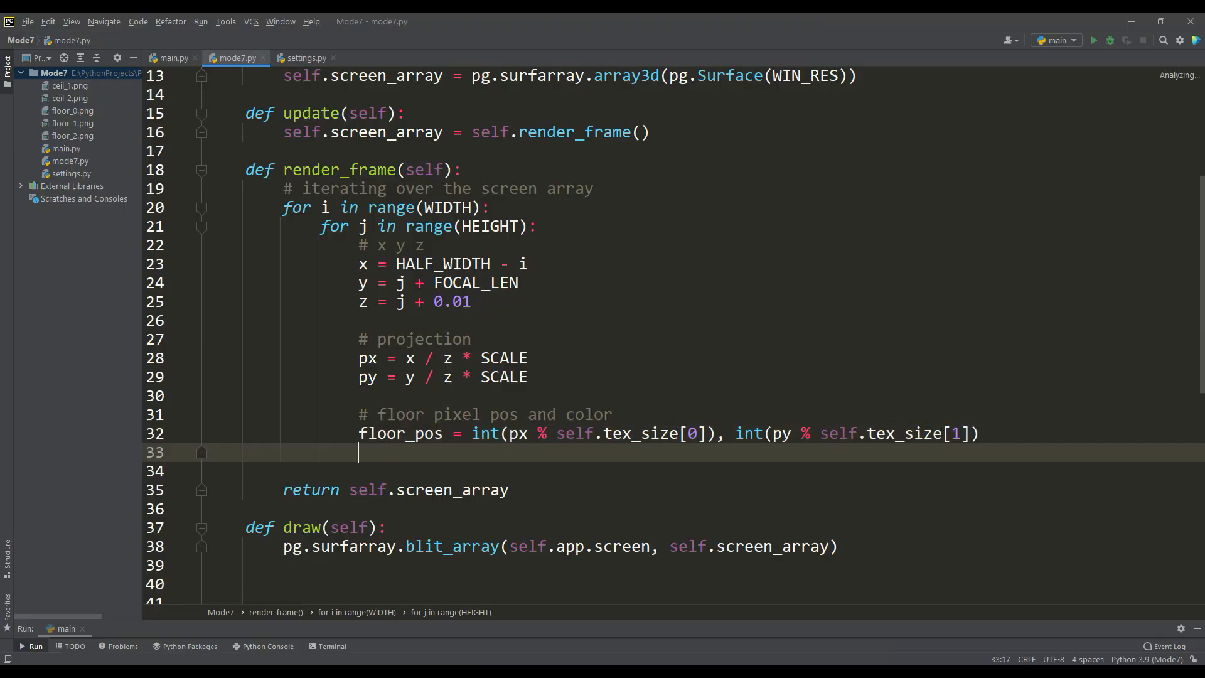
type("floor_col = self.floor_array[floor_pos")
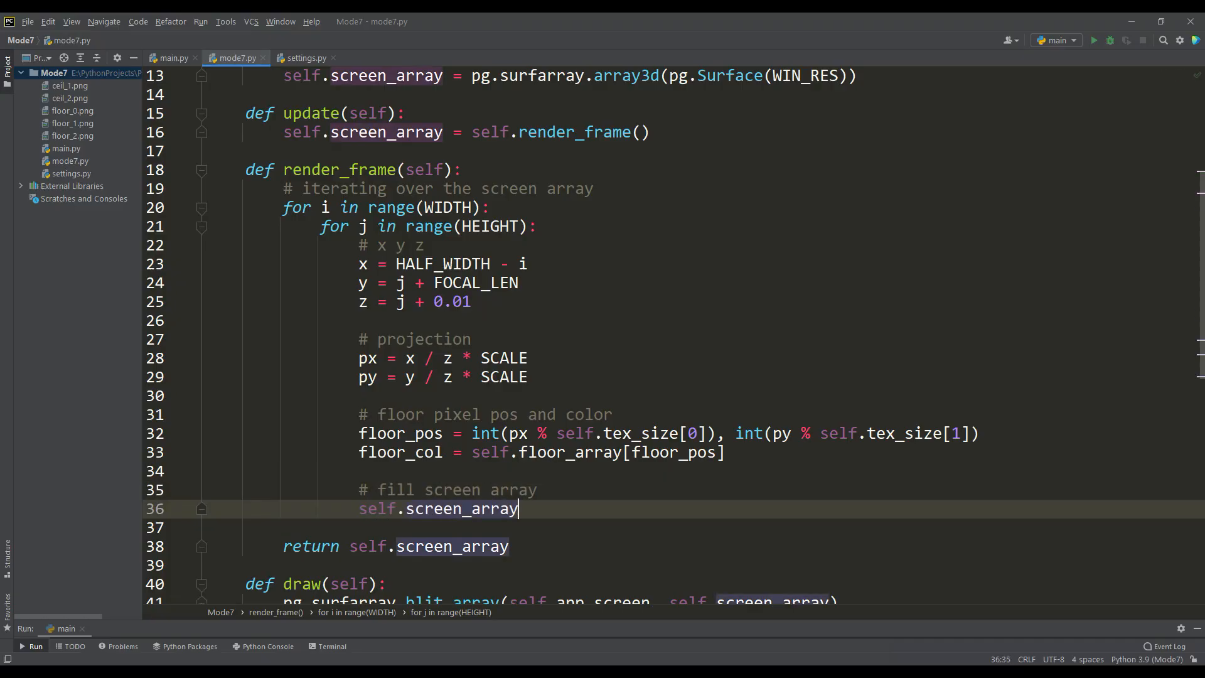
type("[i, j] = floor_col")
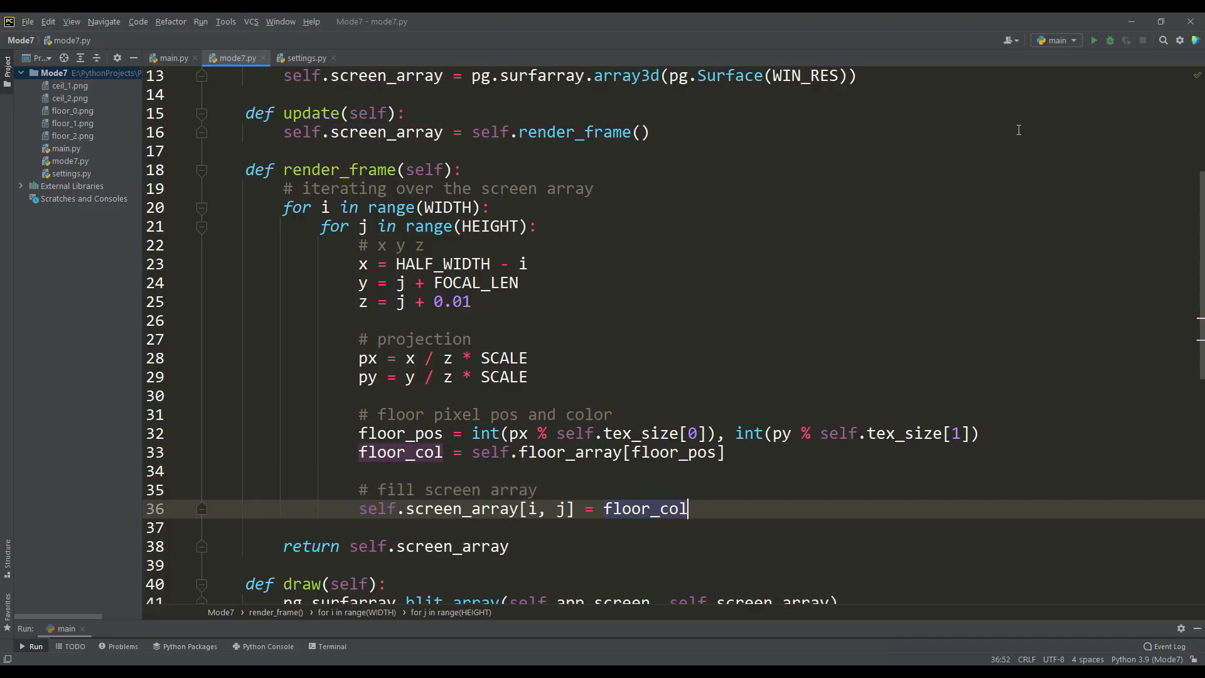
Run the renderer, restrict floor rows to range(HALF_HEIGHT, HEIGHT), and run again
left_click(1092, 40)
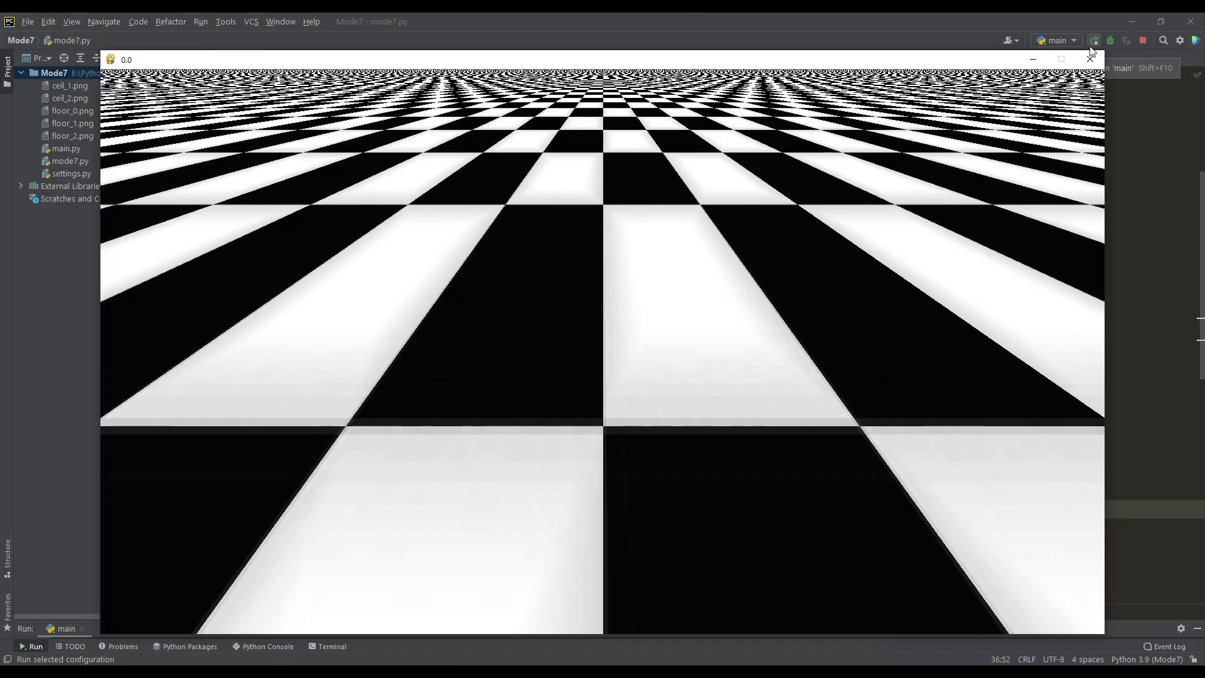
mouse_move(1110, 95)
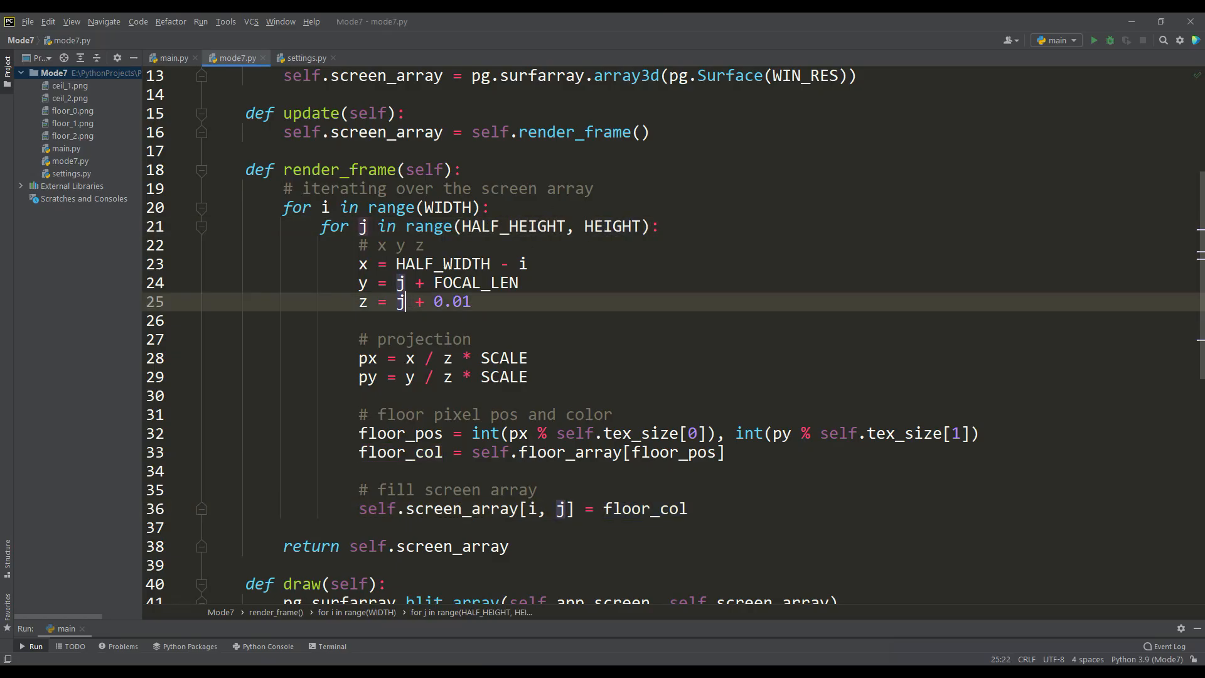
left_click(1095, 40)
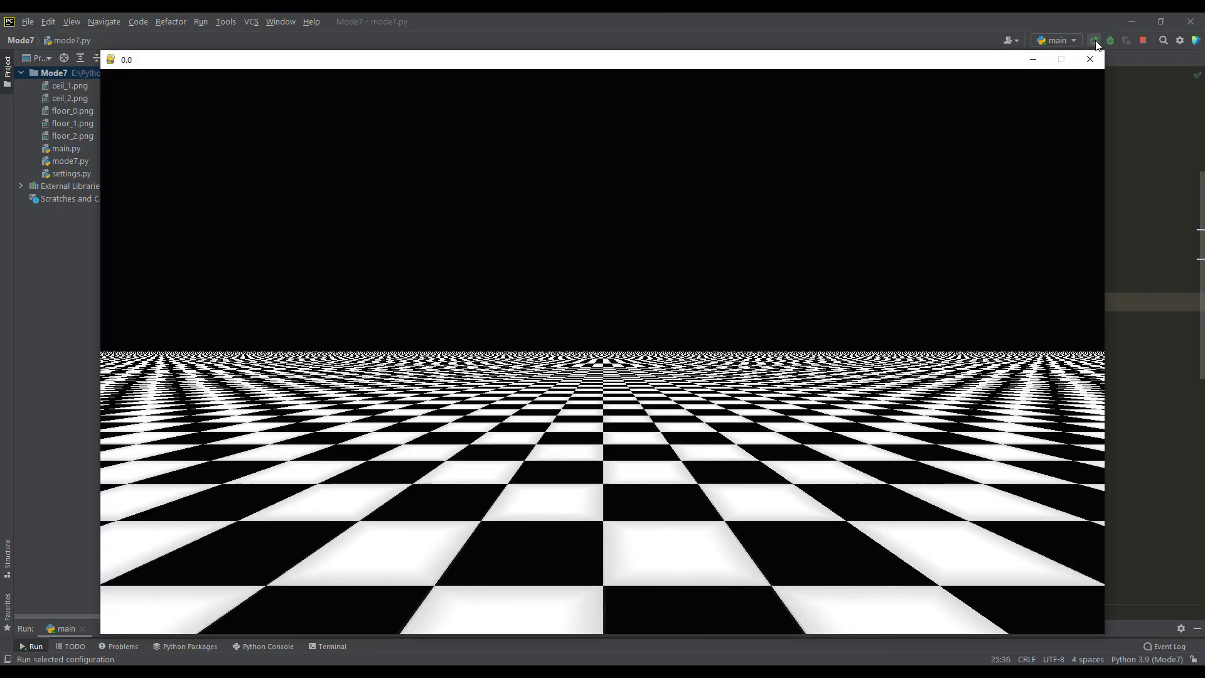
mouse_move(1096, 41)
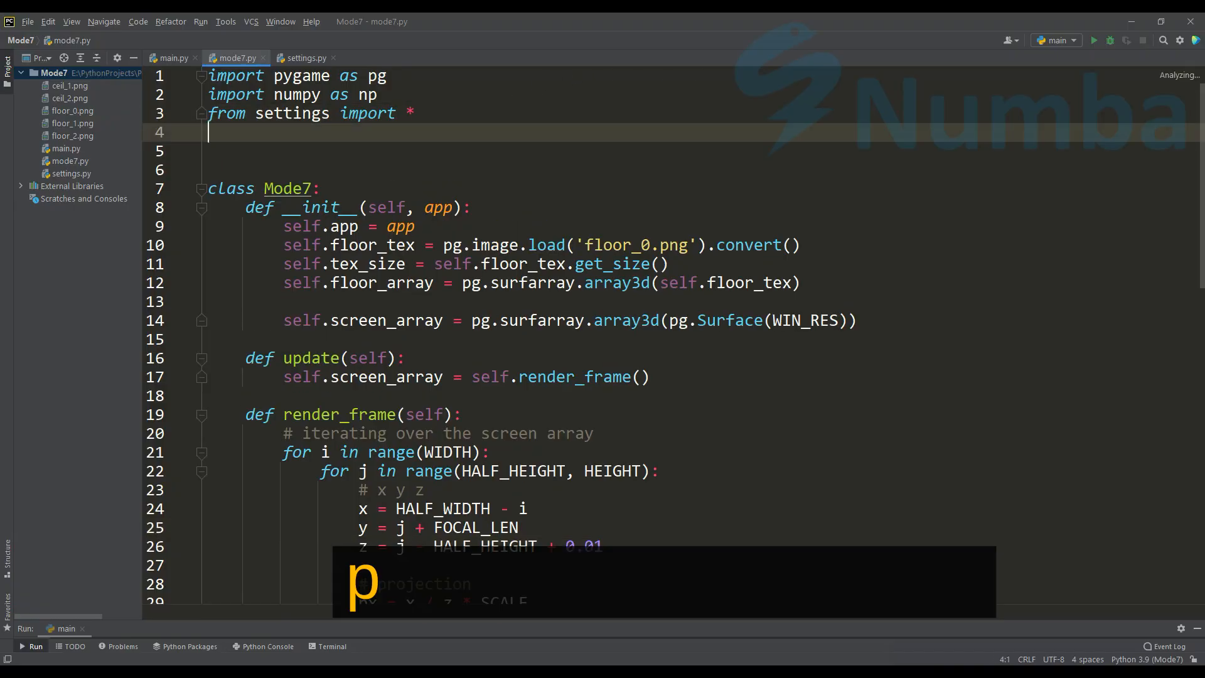
type("from numba import njit,")
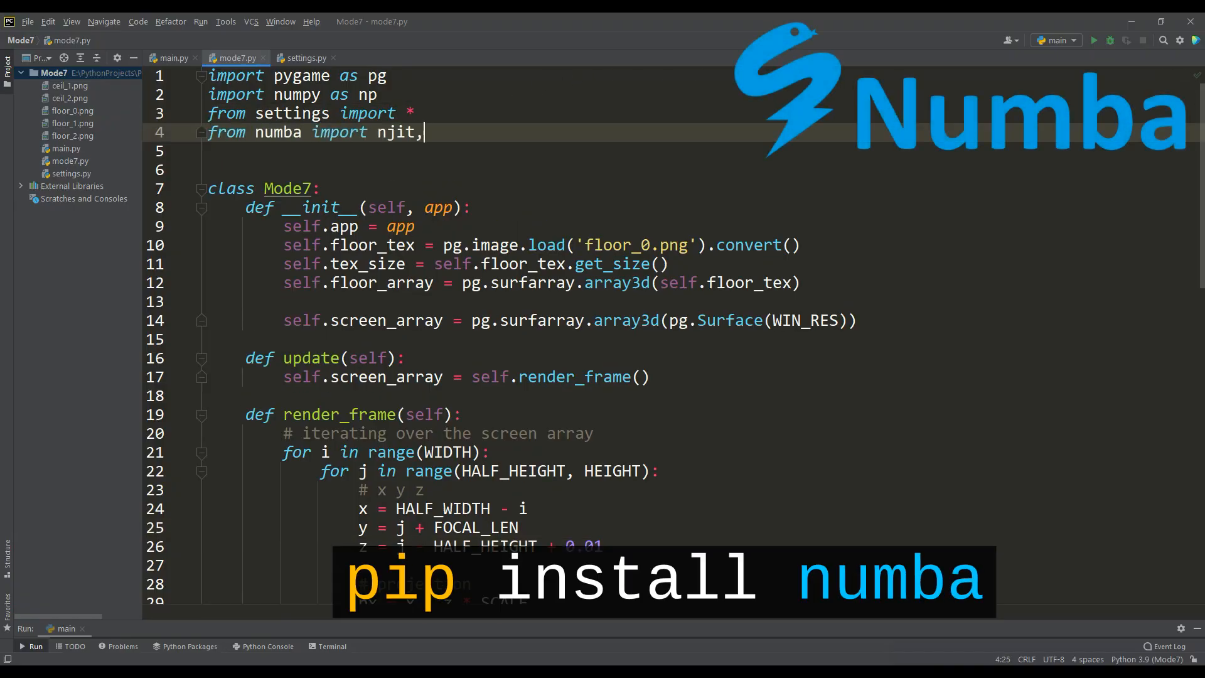
type("prange")
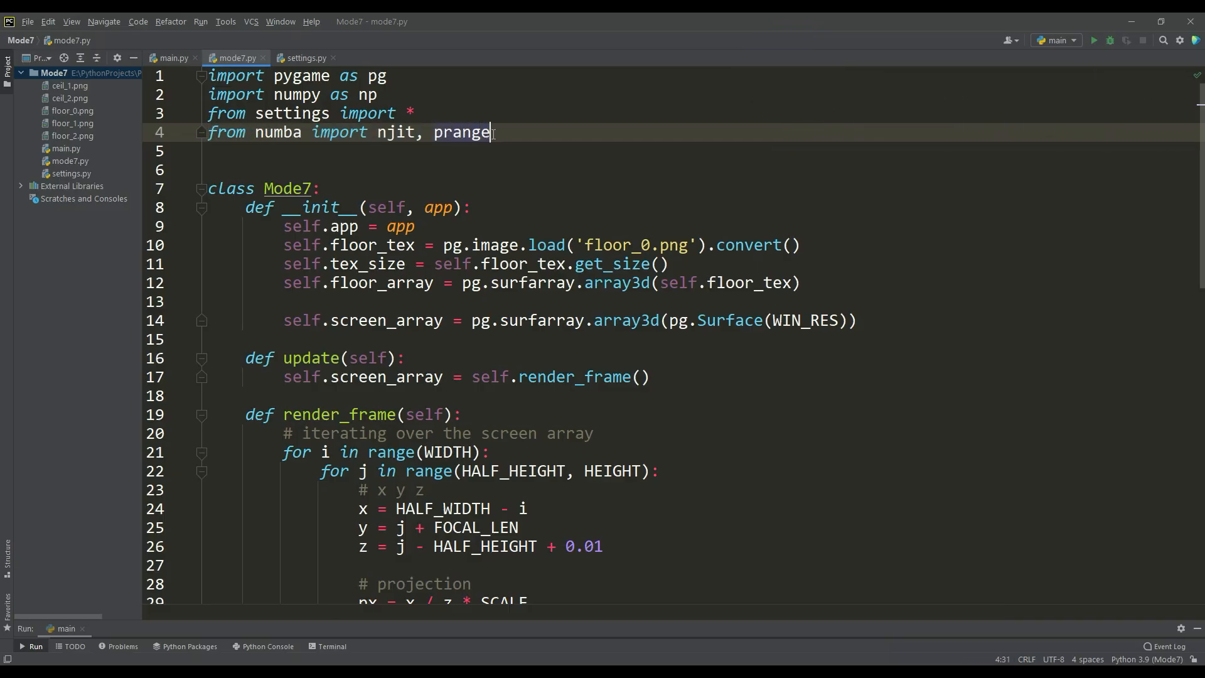
scroll("down", 3)
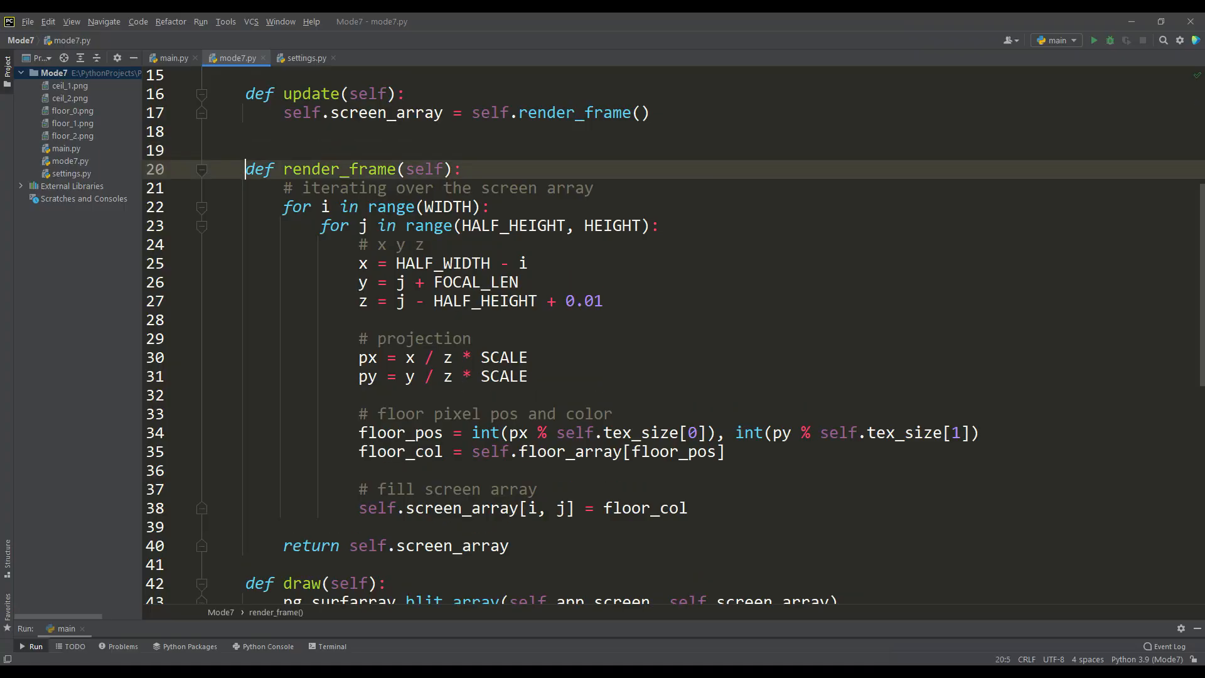
type("@staticmethod")
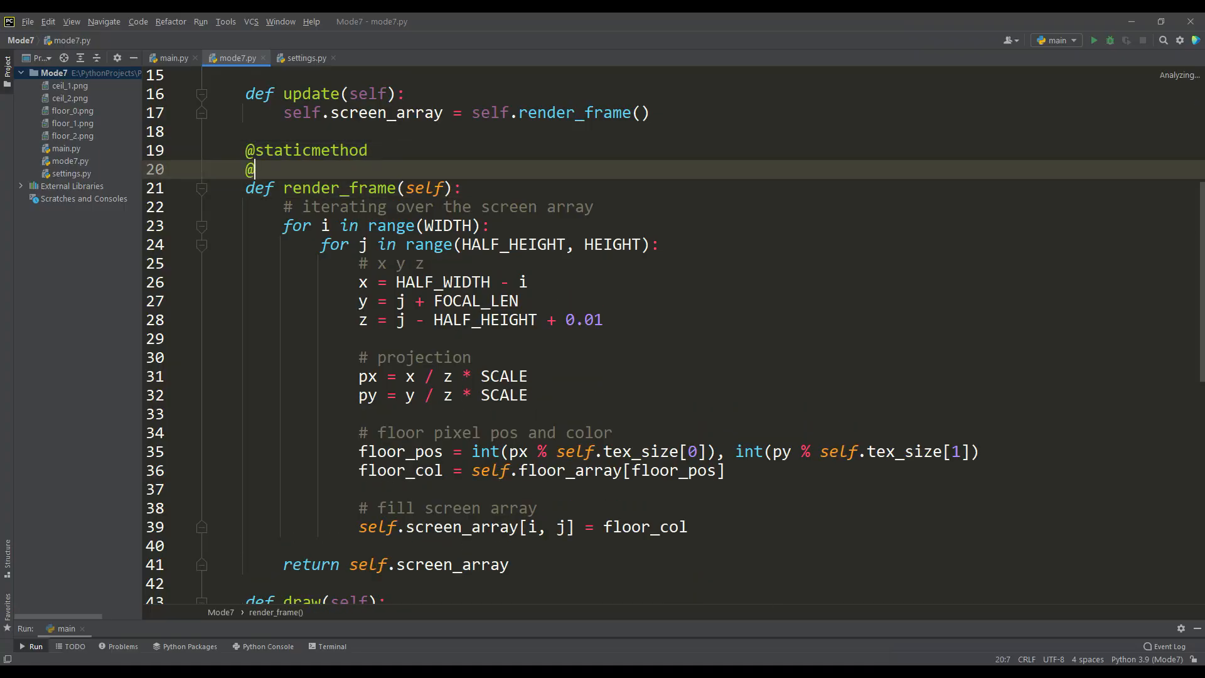
type("njit(fastmath=True, parallel=True")
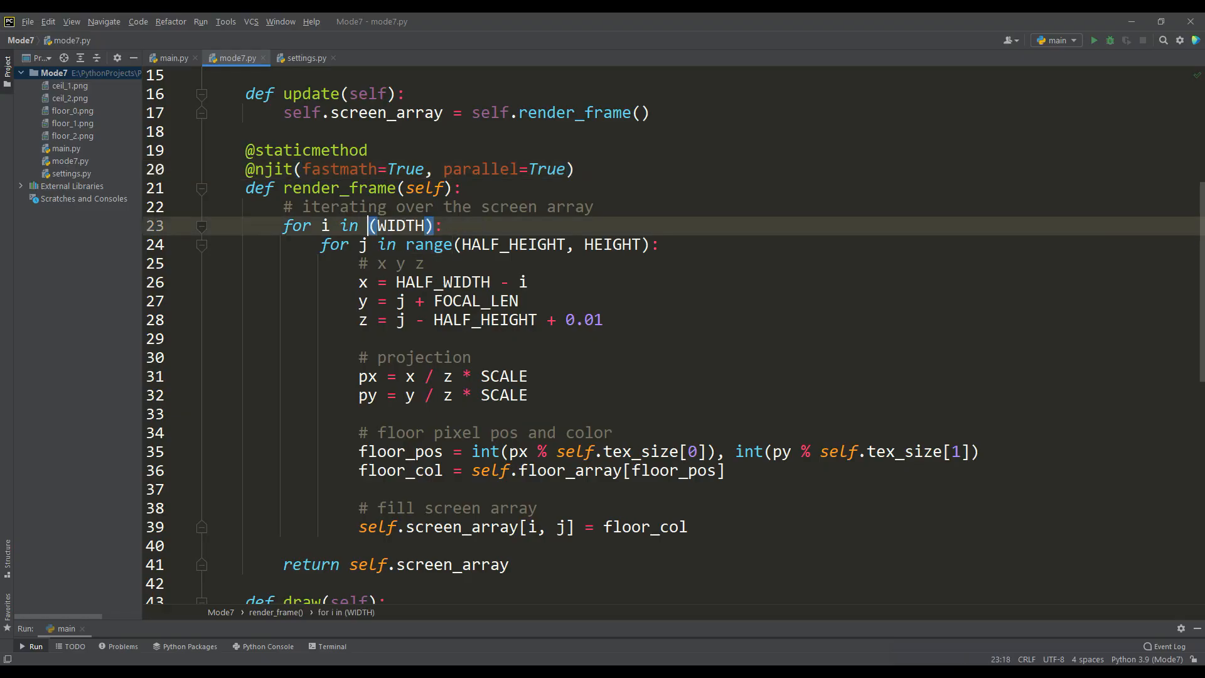
type("prange")
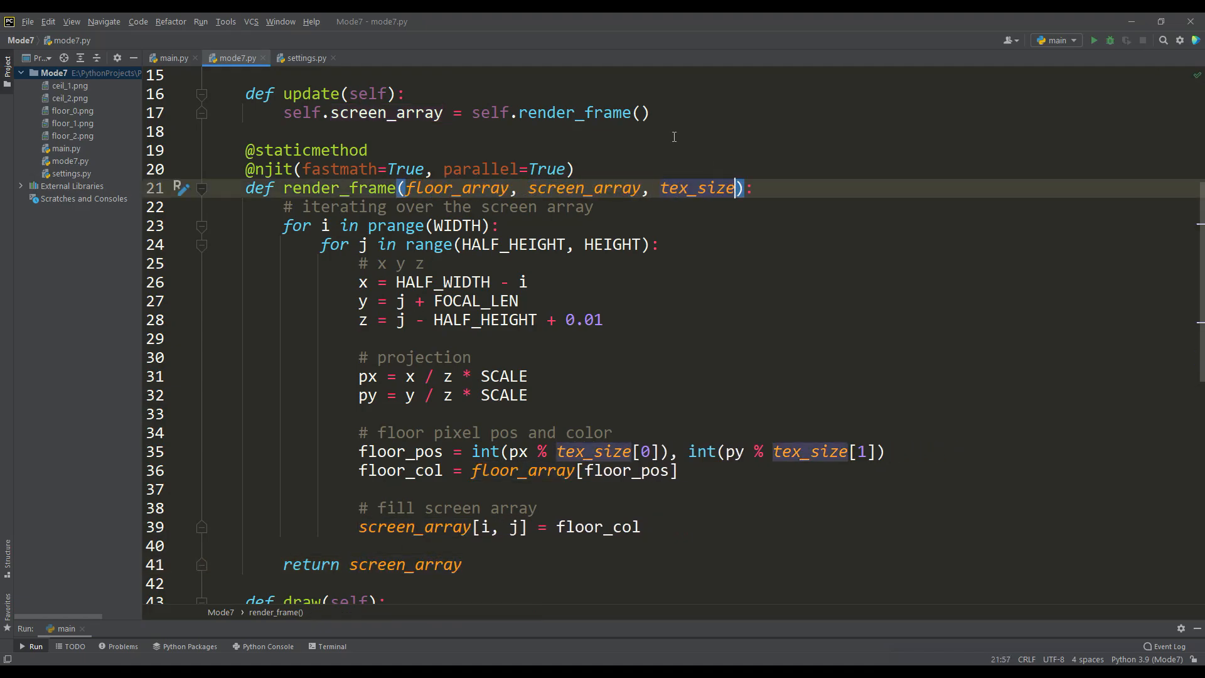
type("self.floor_array, self.screen_array, self.tex_size")
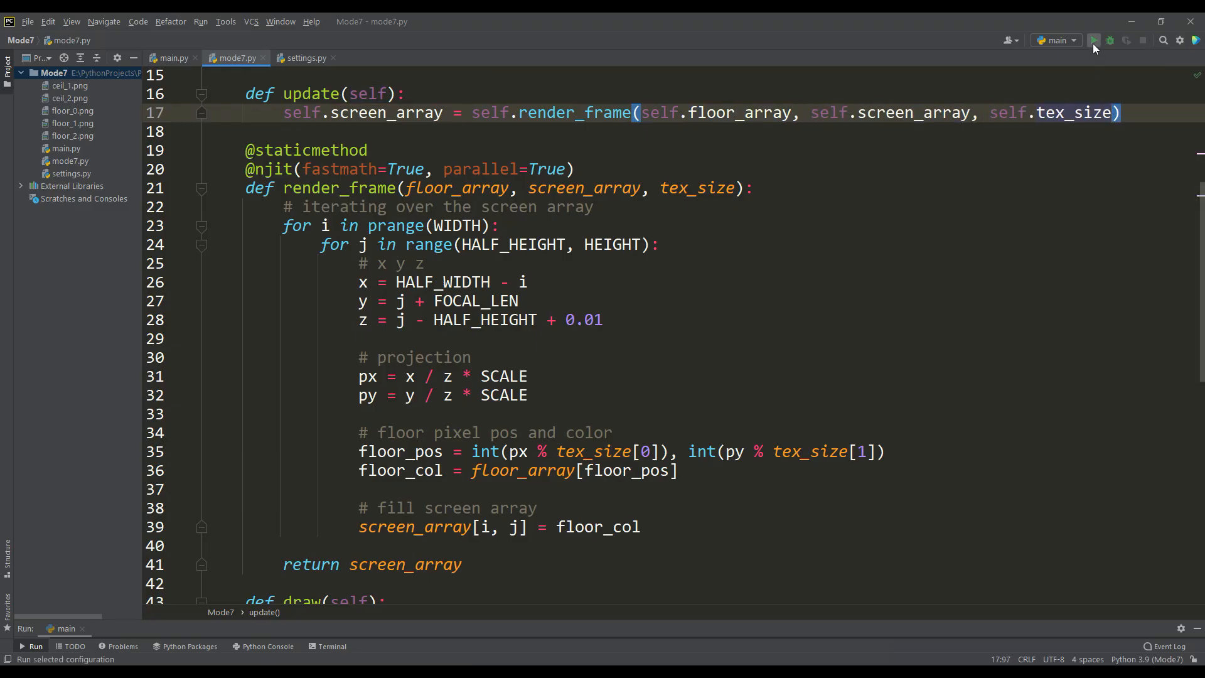
left_click(1093, 40)
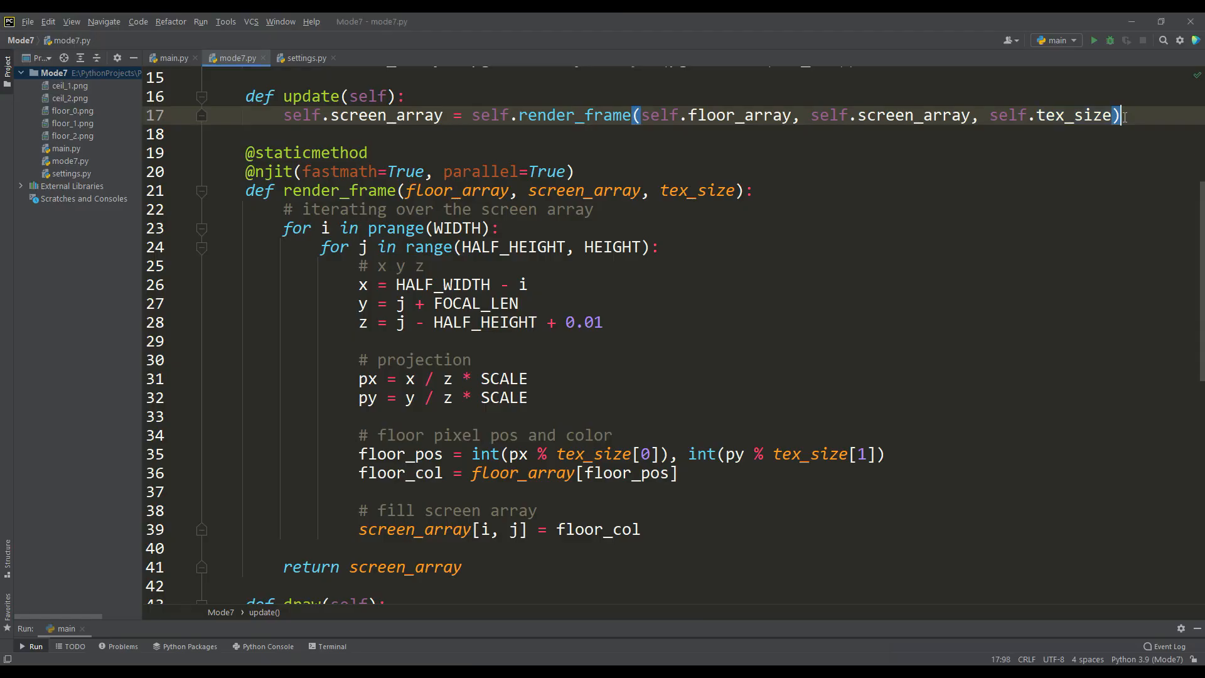
Add screen_array[i, -j] = floor_col for a mirrored ceiling, run to view, then close
scroll("down", 3)
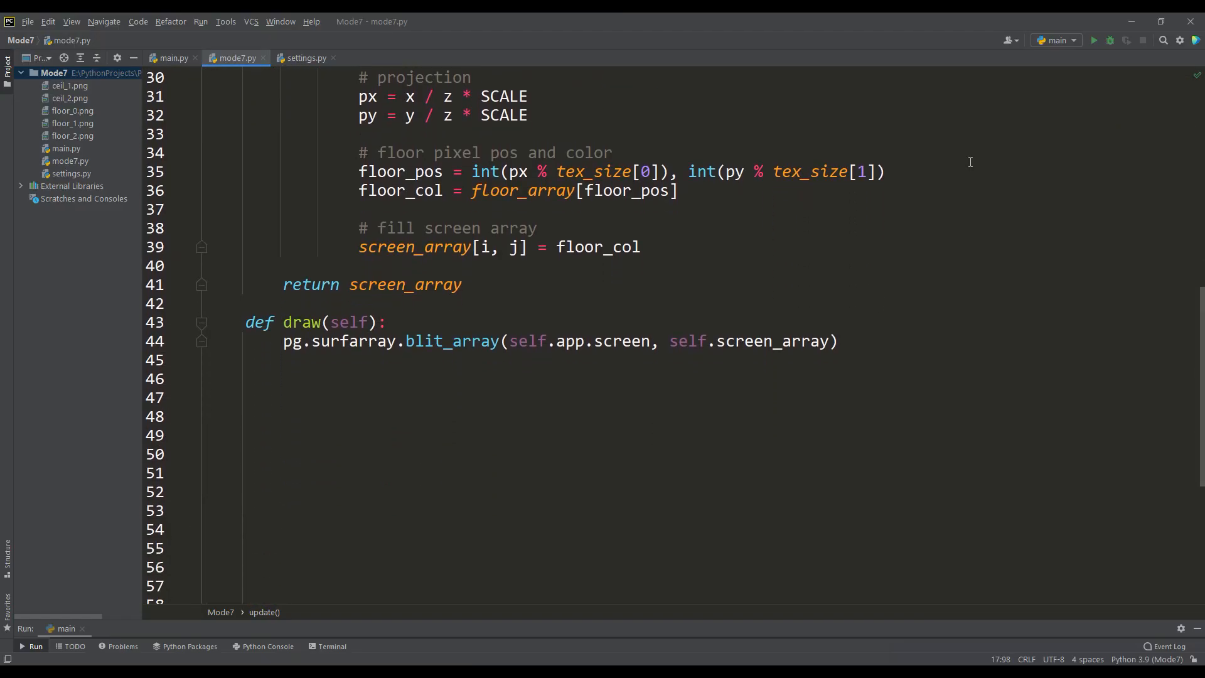
left_click(640, 247)
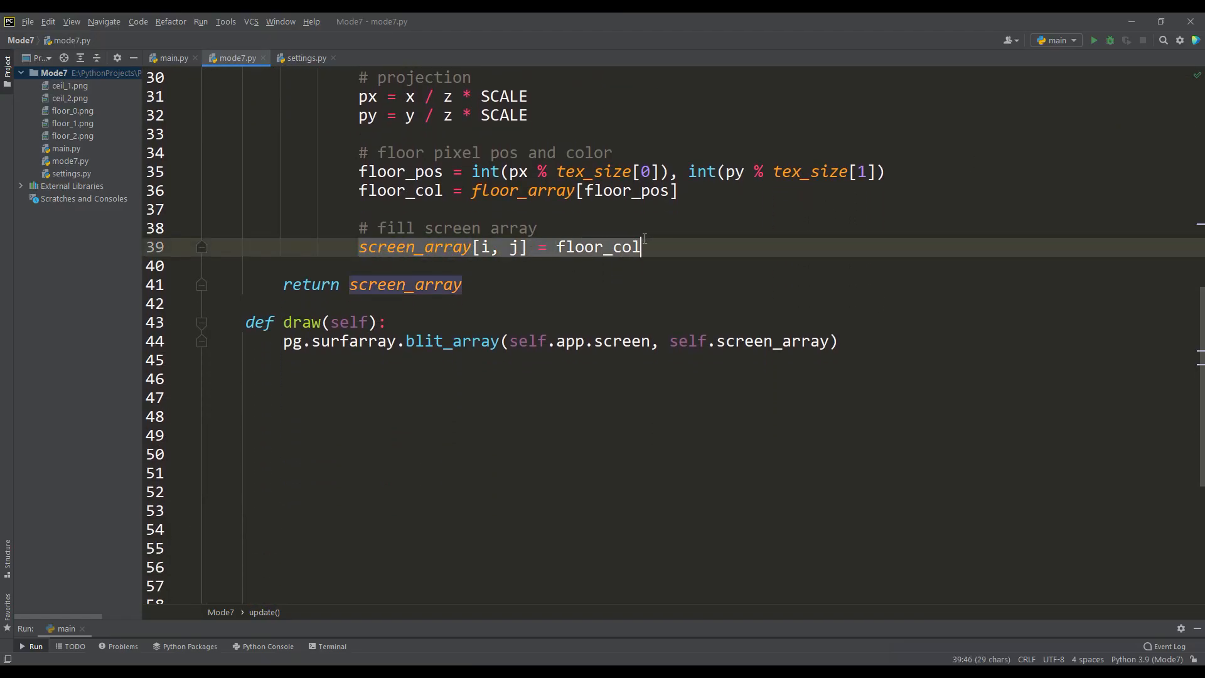
key("enter")
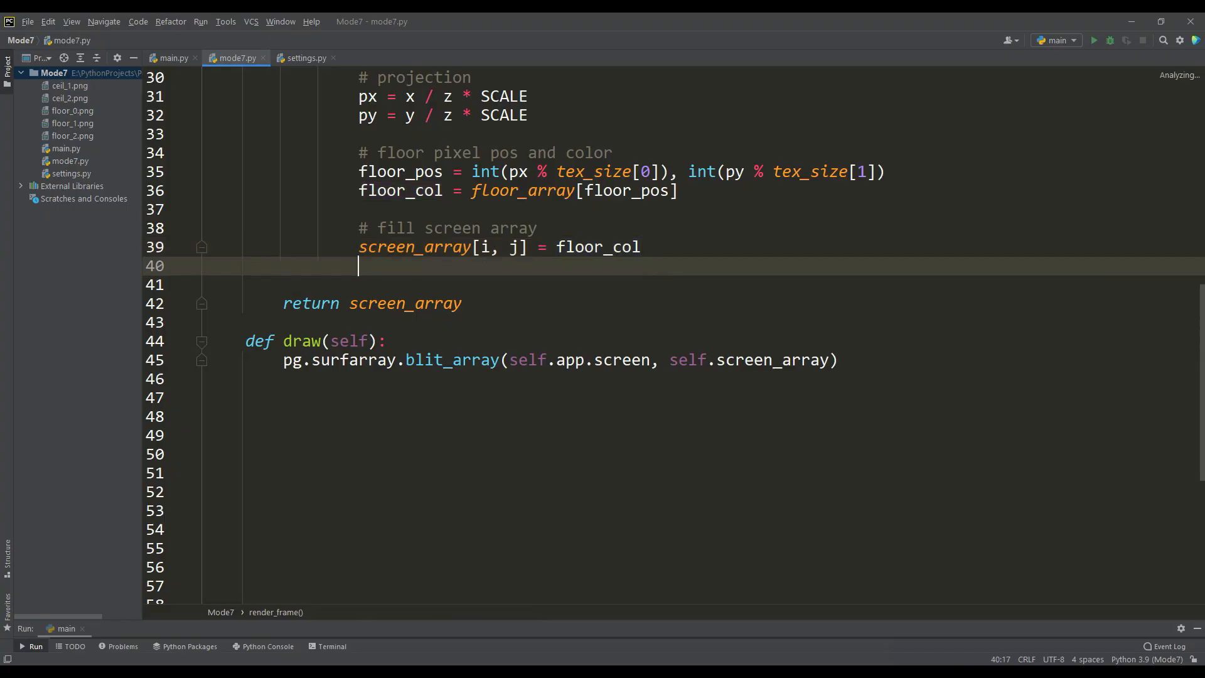
type("screen_array[i, -j] = floor_col")
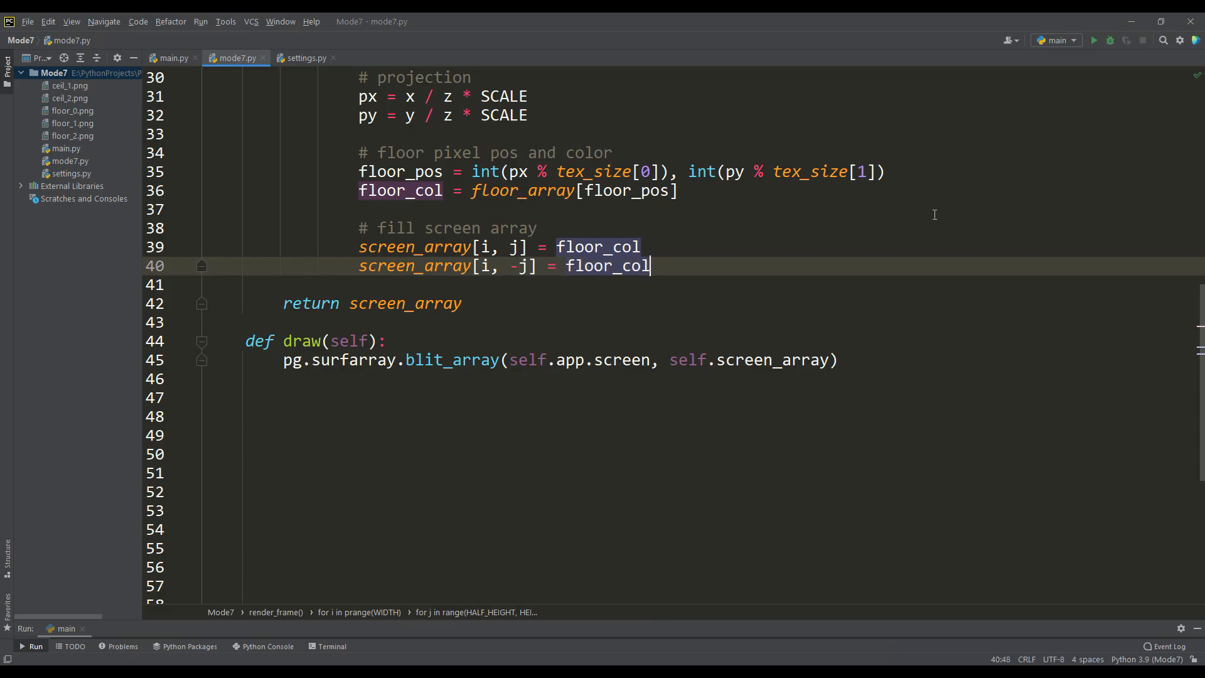
left_click(1093, 41)
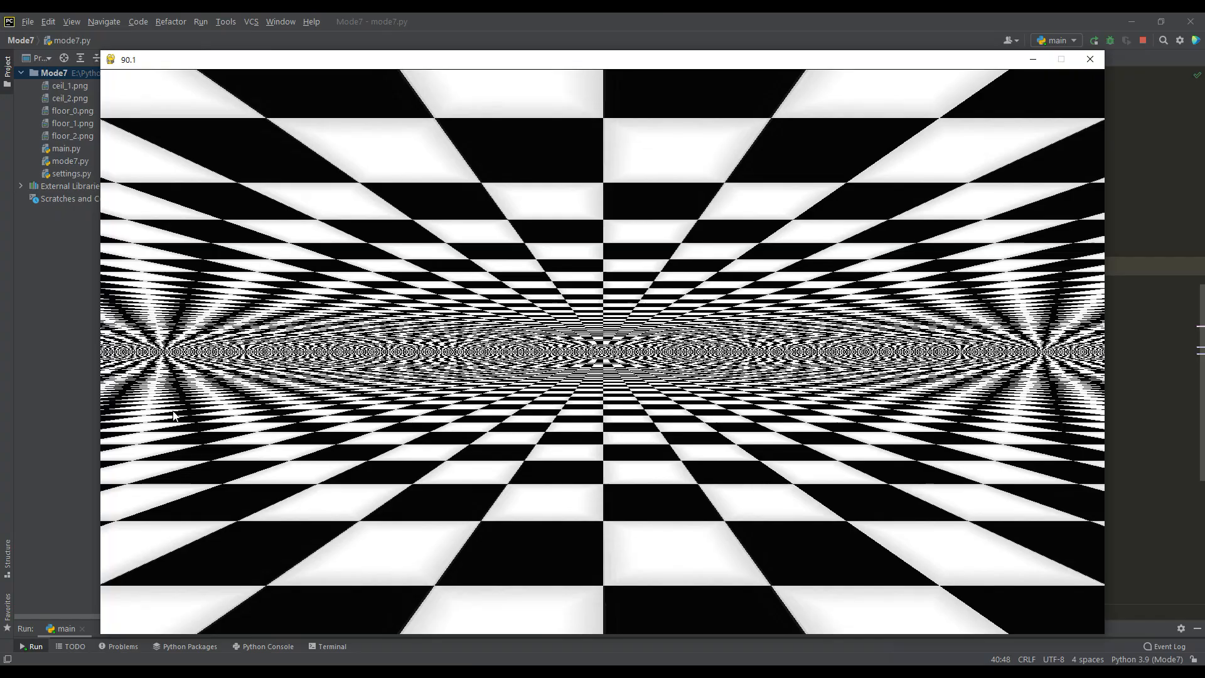
mouse_move(814, 352)
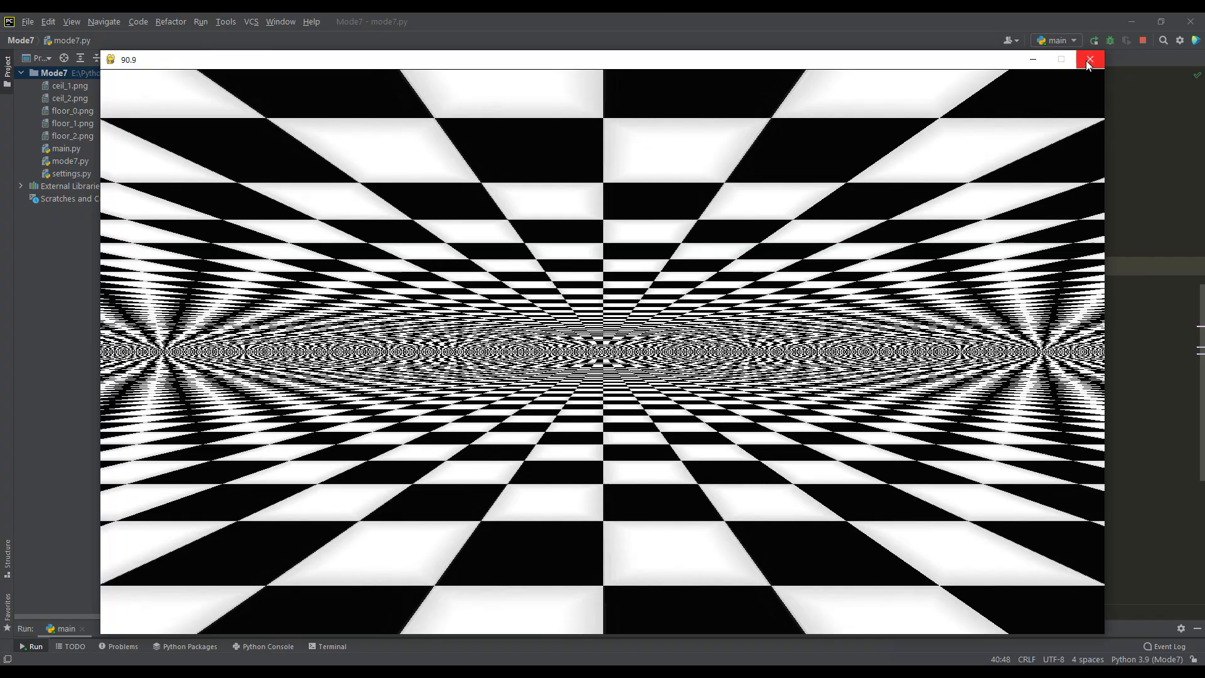
left_click(1088, 60)
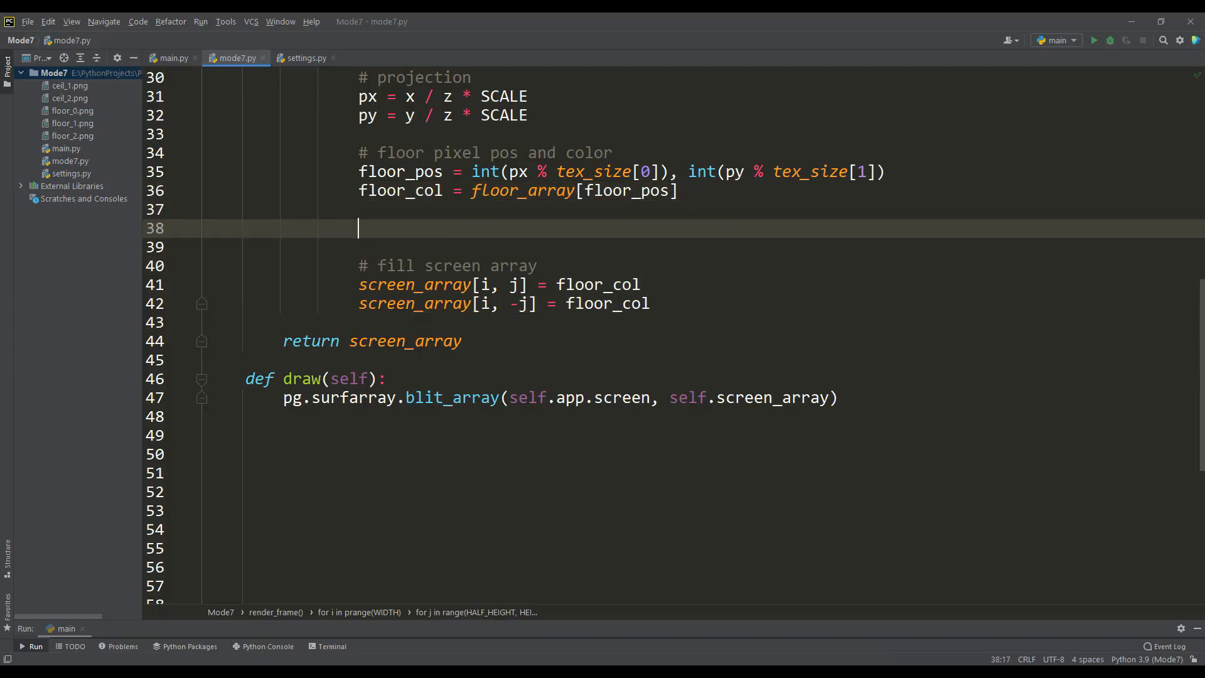
Add a shading comment and scale floor_col channels by attenuation
type("# shading")
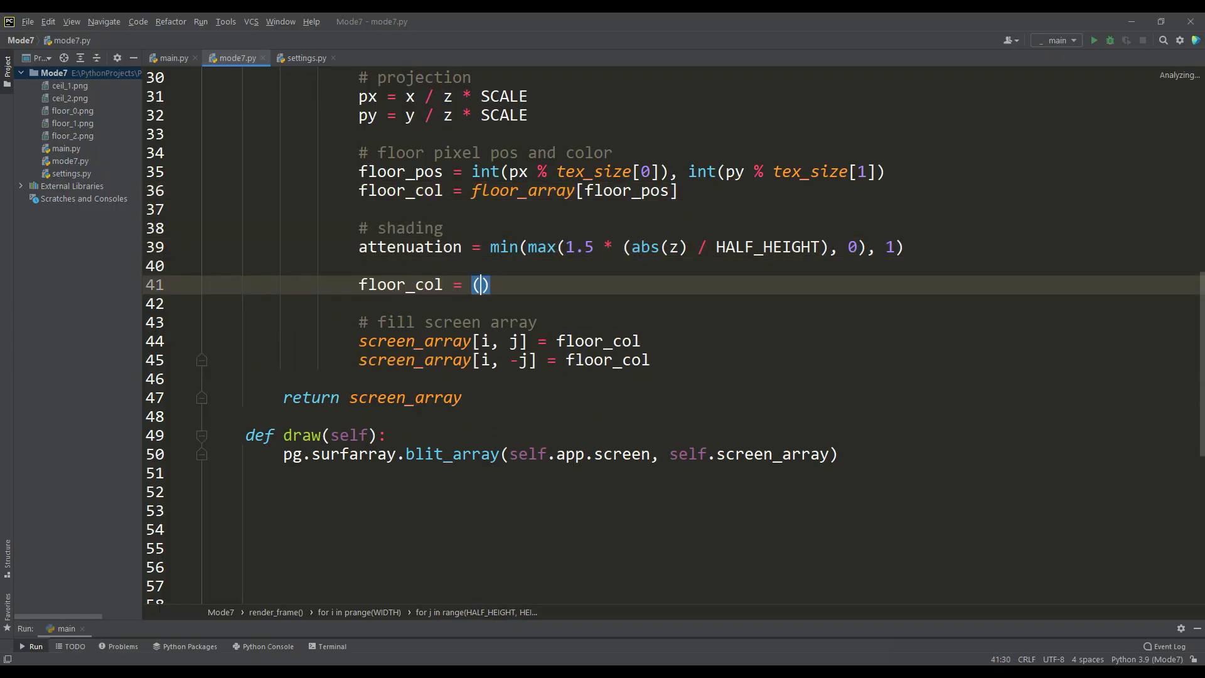
type("floor_col[0] * attenuation,")
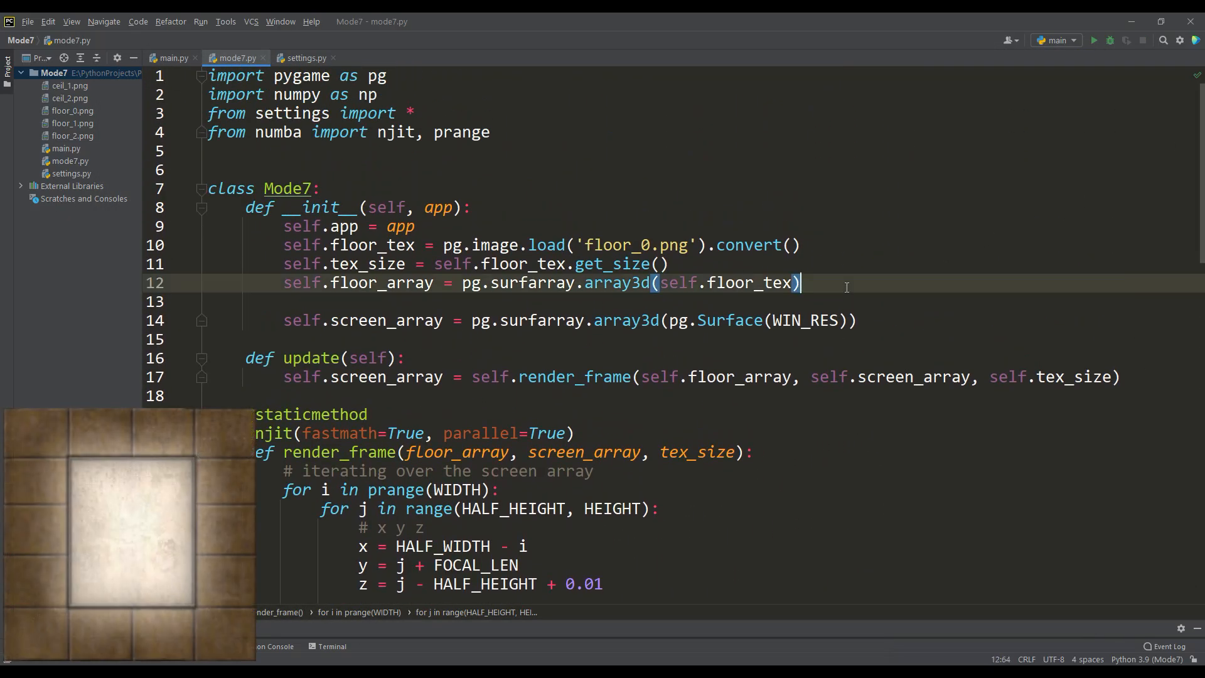
Load ceil_1.png into ceil_array, pass it to render_frame, sample ceil_pos for the ceiling, and run
type("self.ceil_tex = pg.image.load('ceil_1.png').convert(")
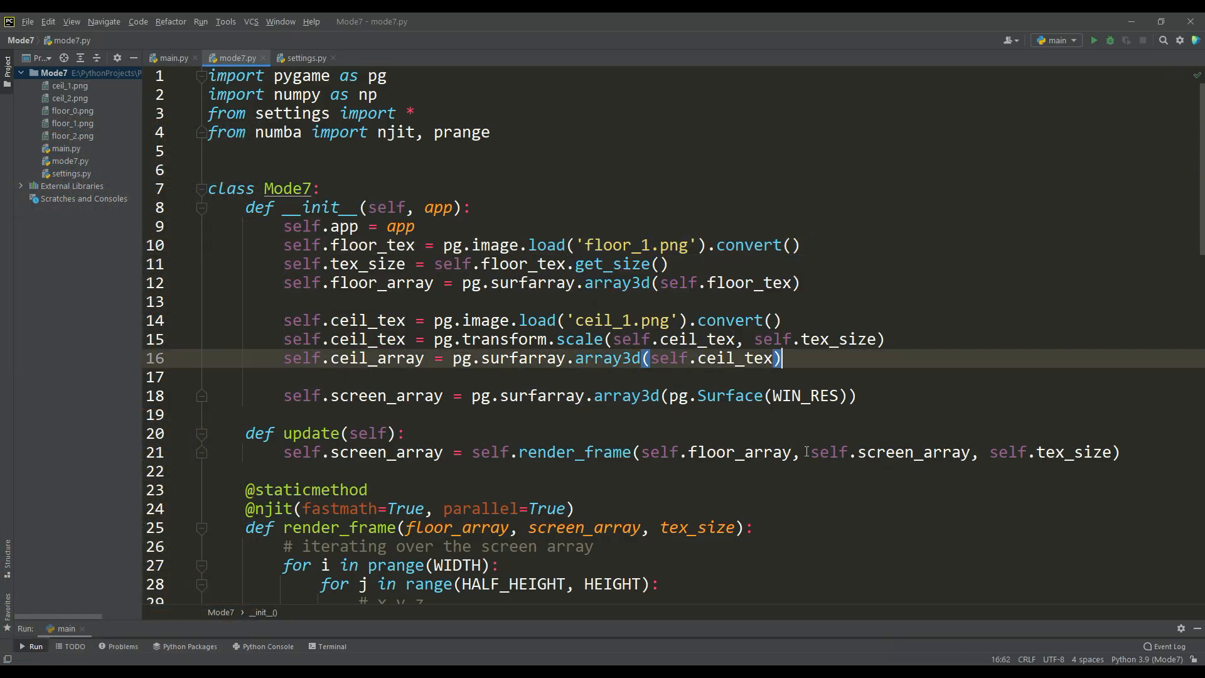
type("self.ceil_array, self.")
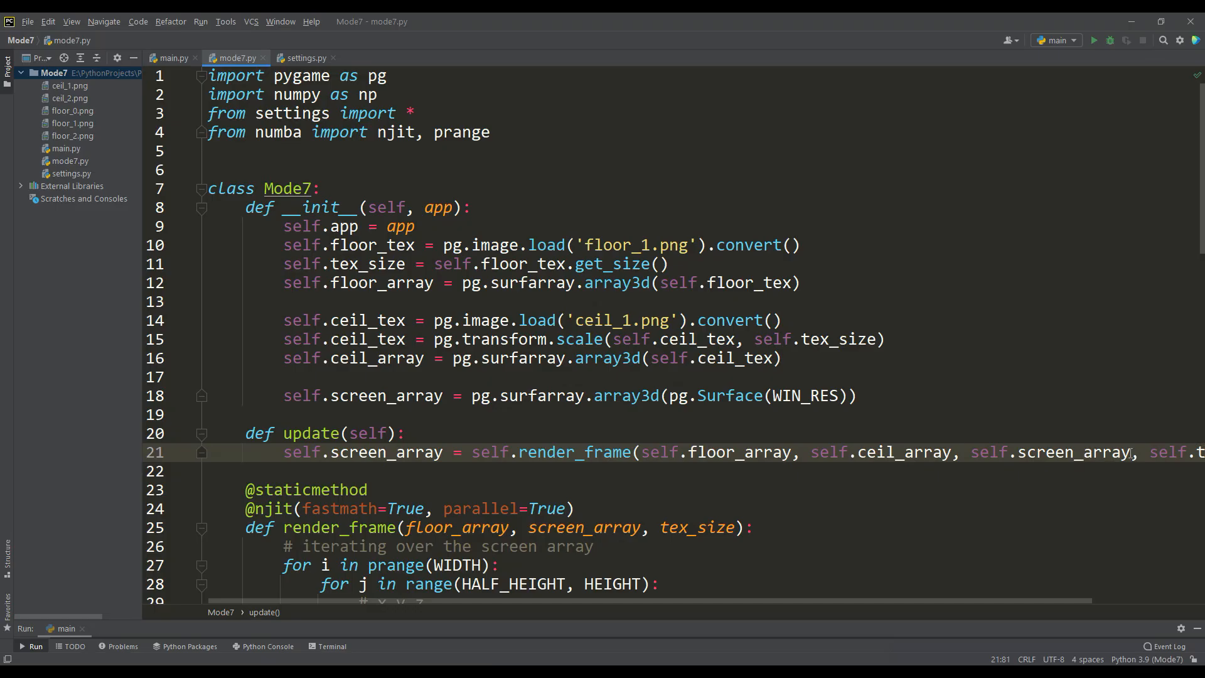
type("cei")
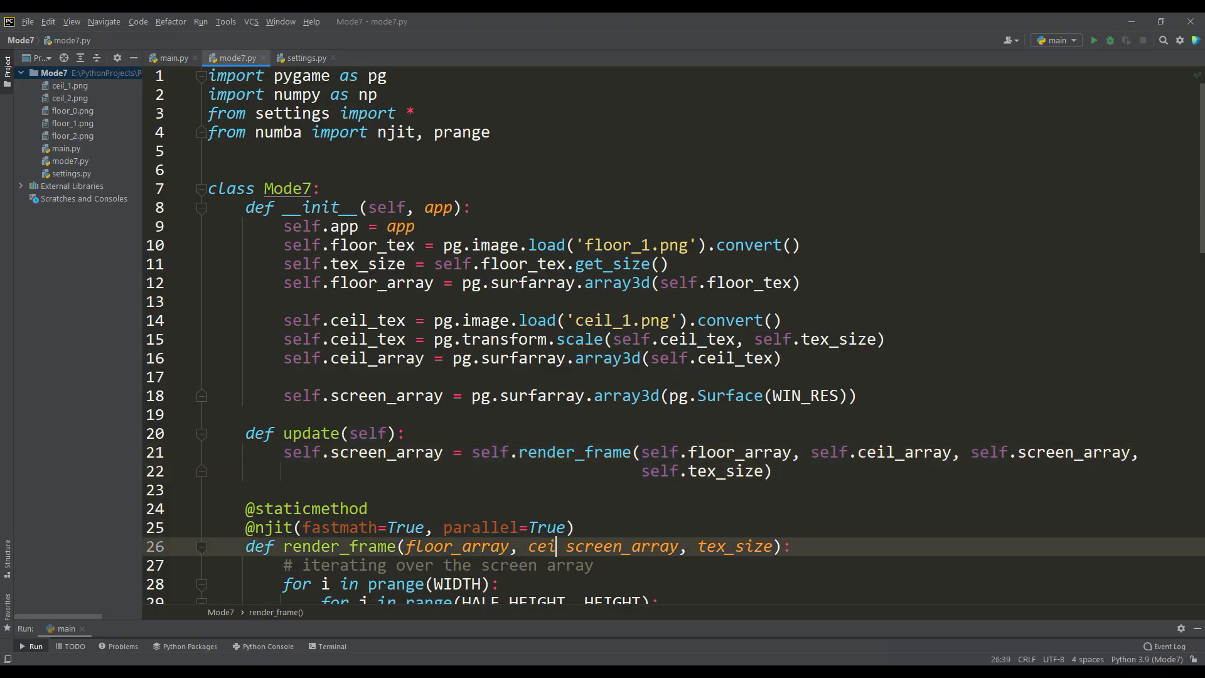
scroll("down", 3)
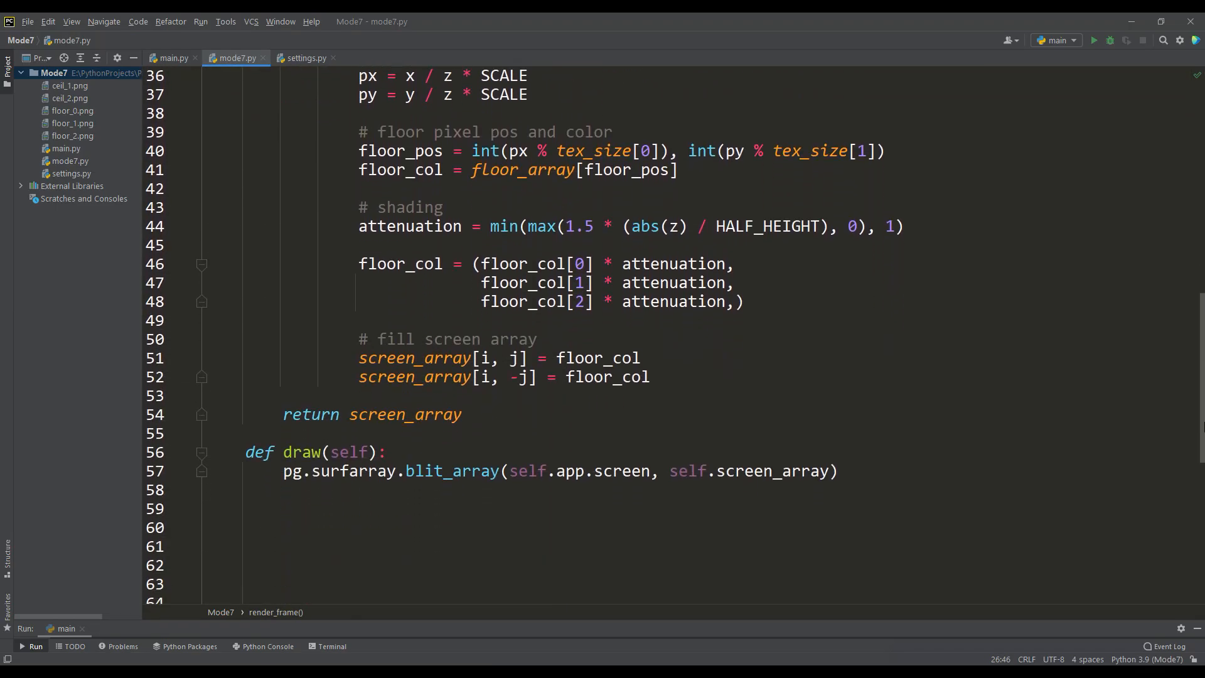
type("ceil_pos = floor_pos")
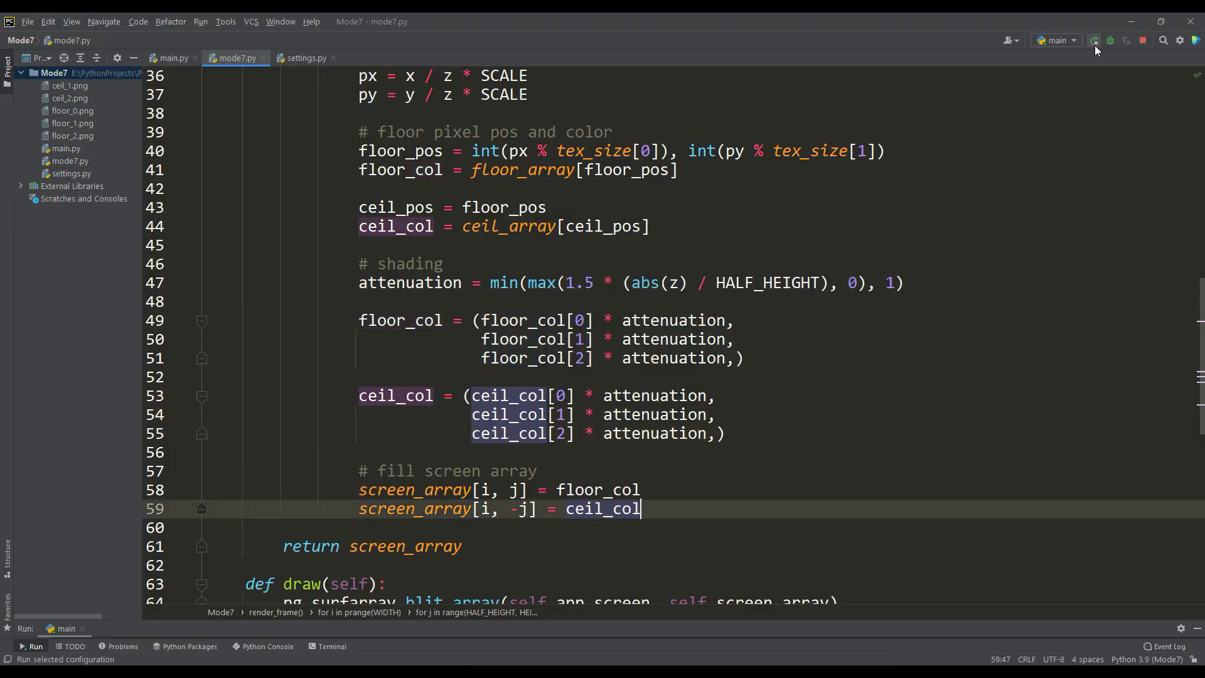
left_click(1094, 40)
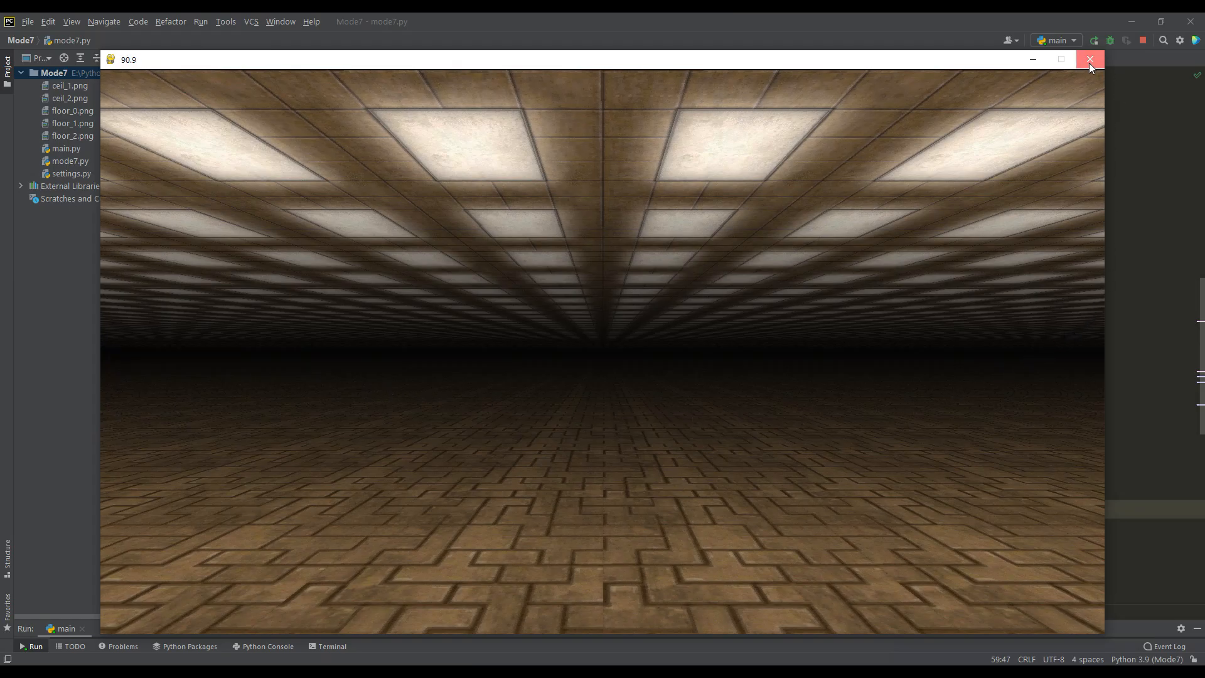
left_click(1089, 61)
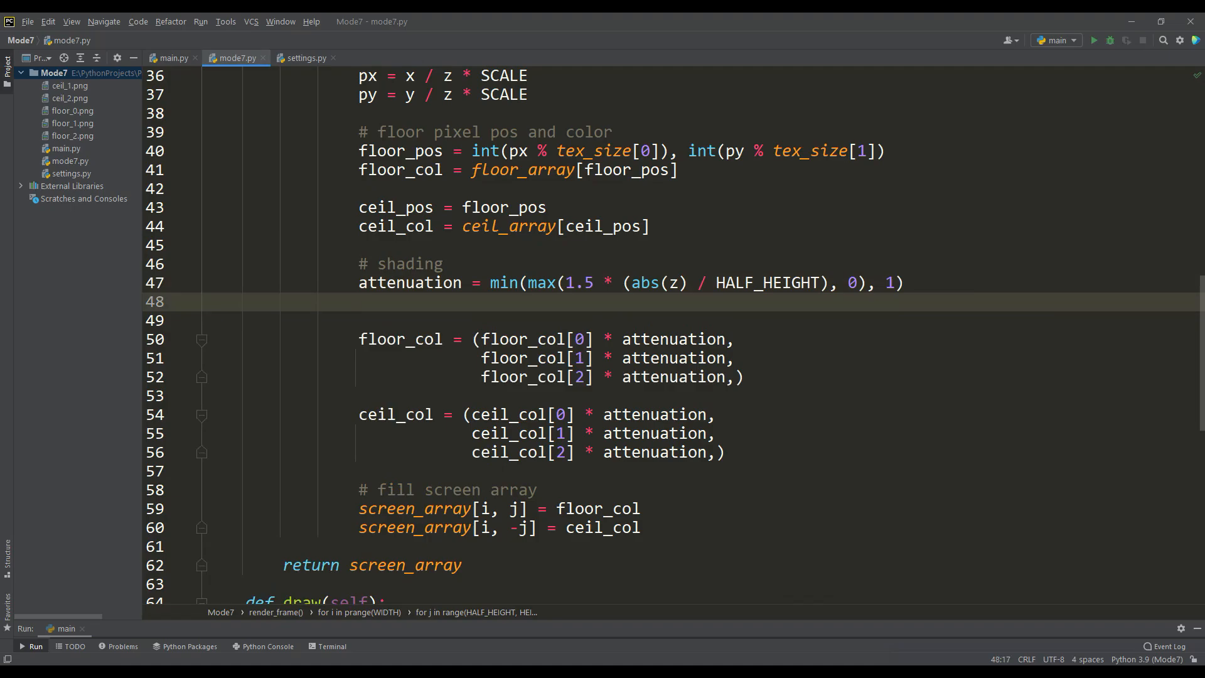
Add fog = (1 - attenuation) * 230 to the shading, run to view the haze, then close
type("fog = (1 - attenuation) * 230")
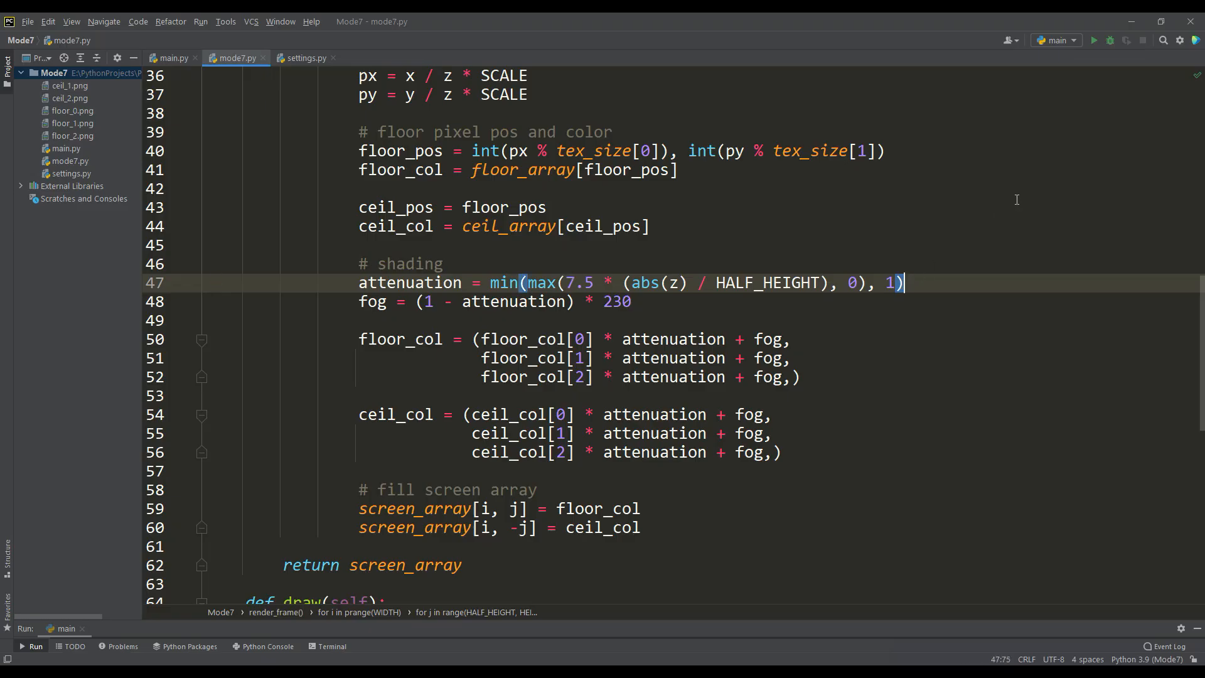
left_click(1092, 40)
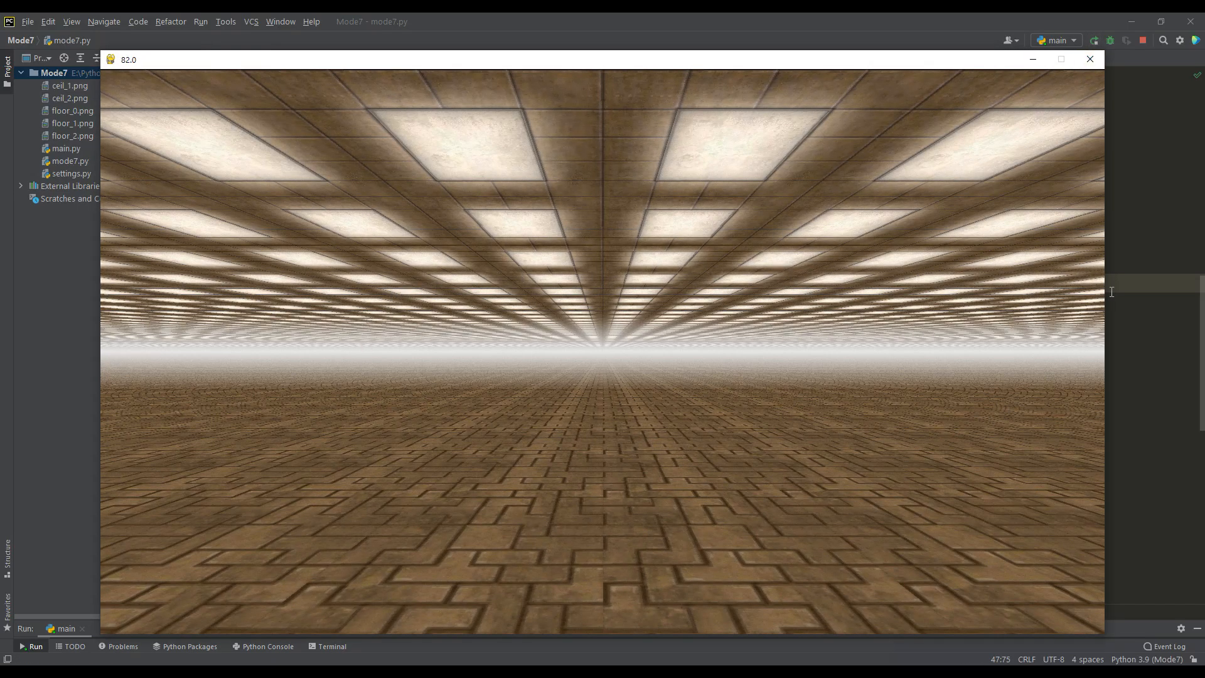
left_click(1089, 59)
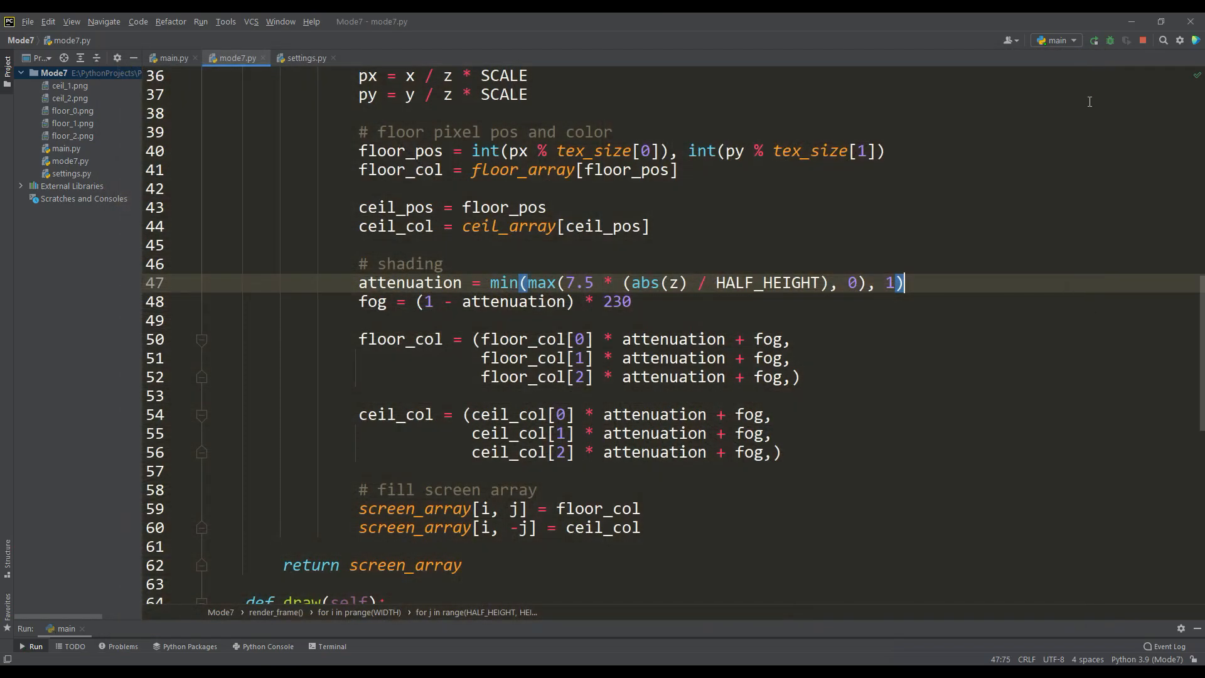
scroll("down", 3)
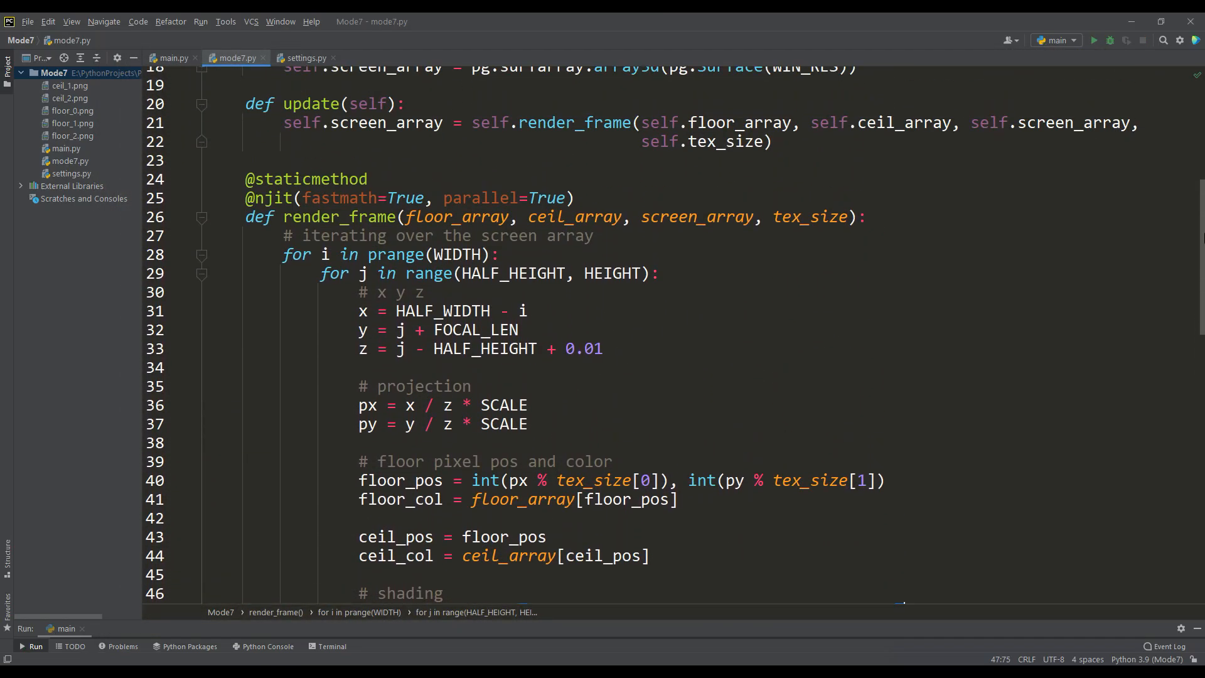
Offset px and py by a time-based pos array passed to render_frame, run, and begin an angle value
type("time = self.app.time")
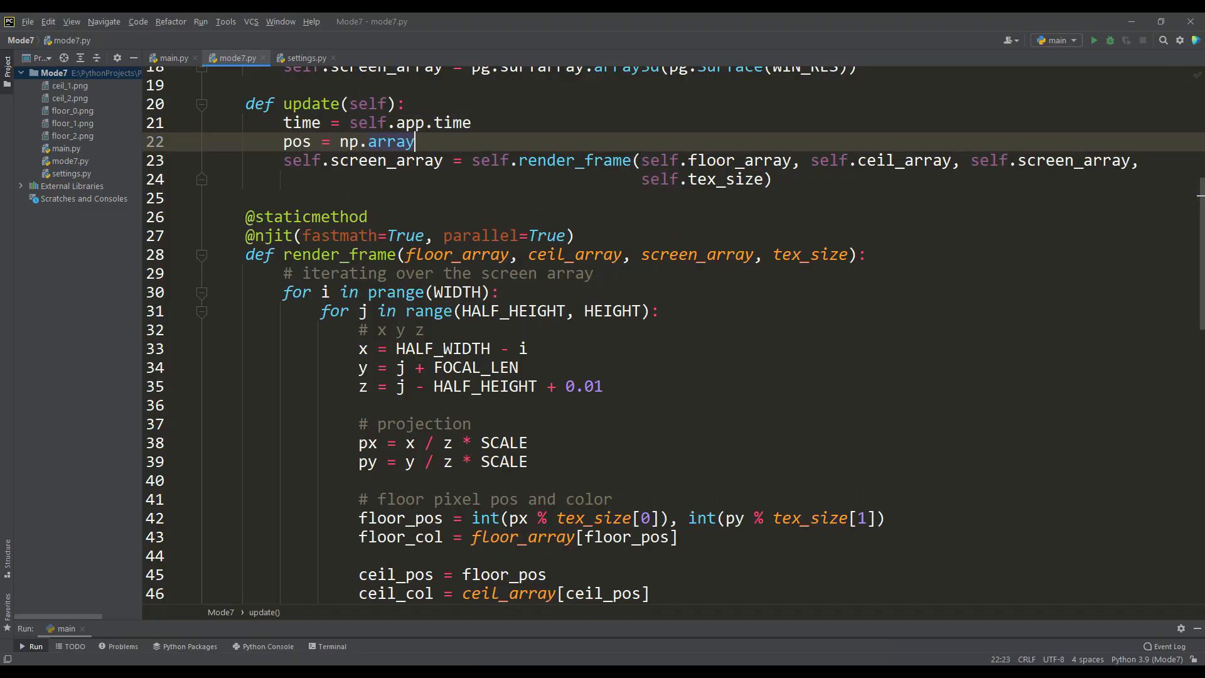
type("([time, 0])")
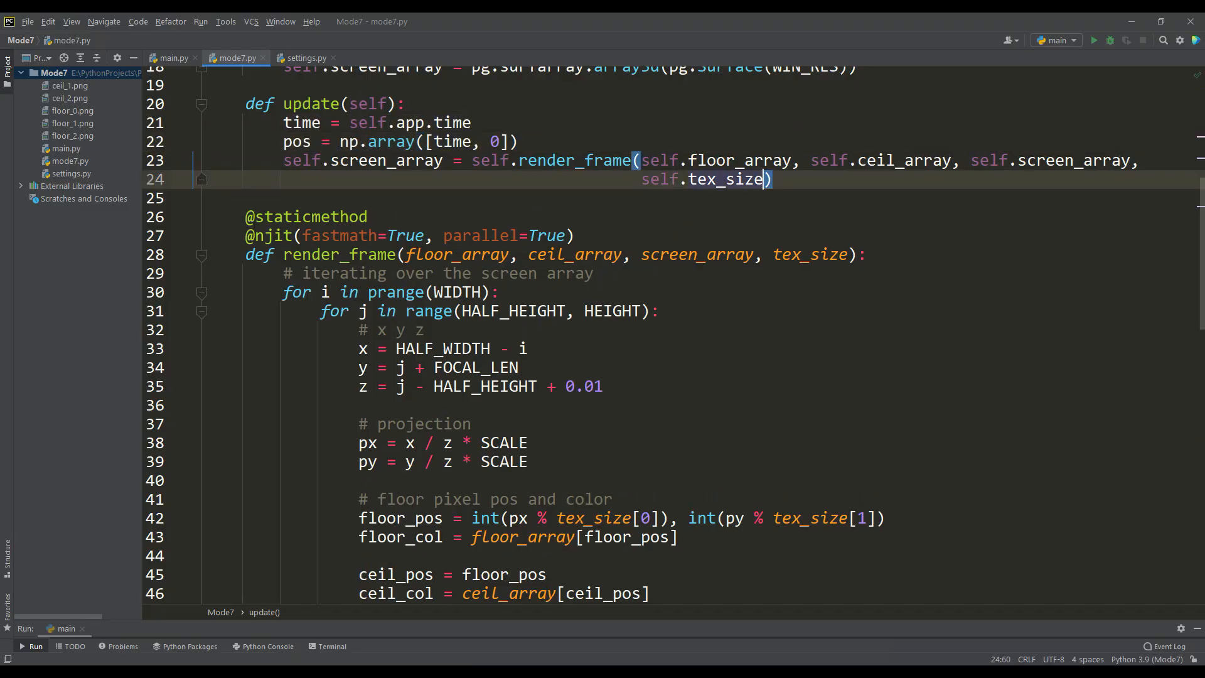
type(", pos")
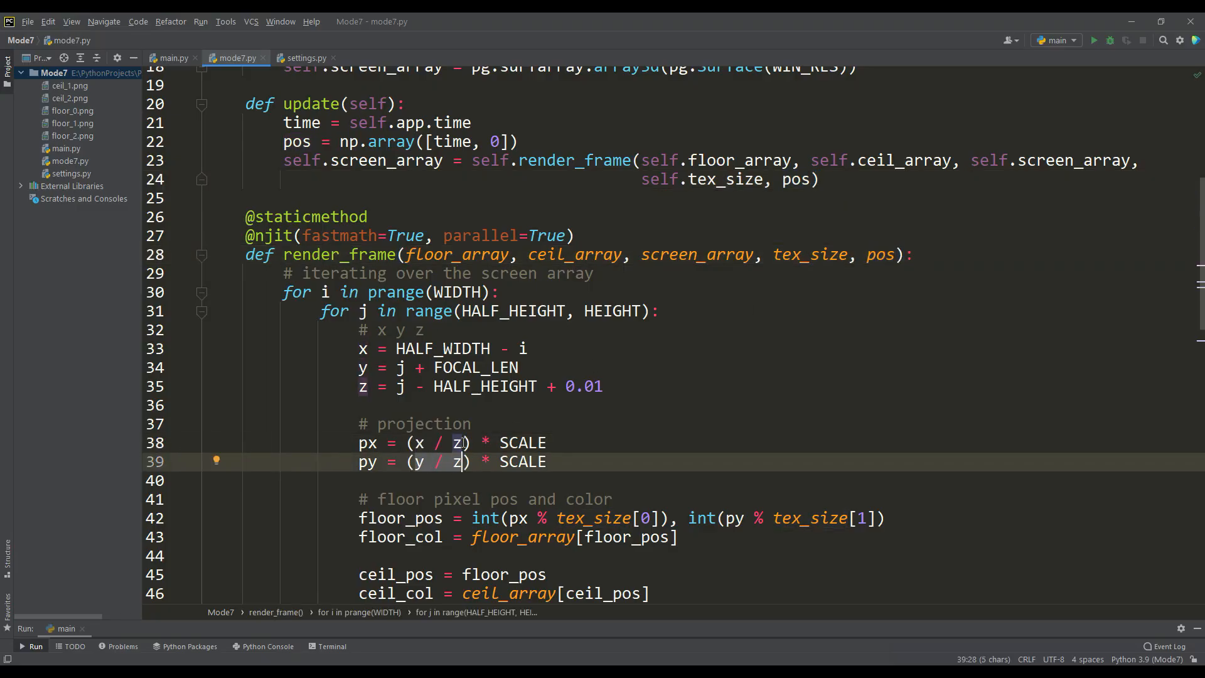
type("+ pos[1]")
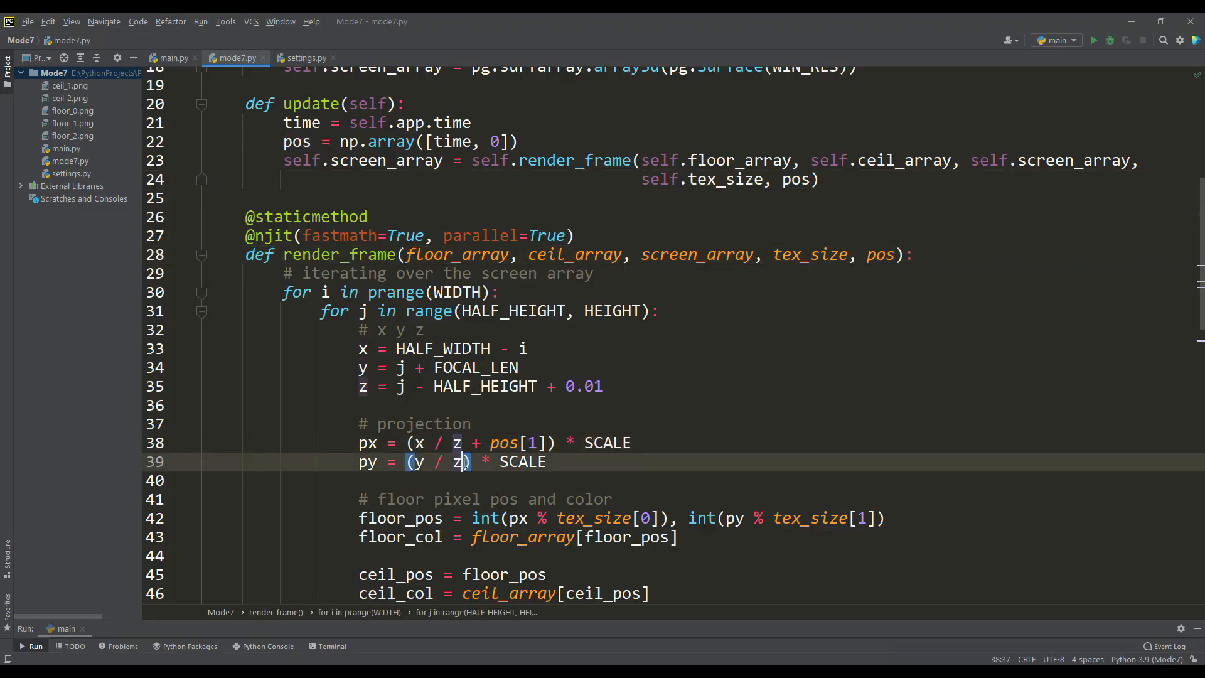
type("+ pos[0]")
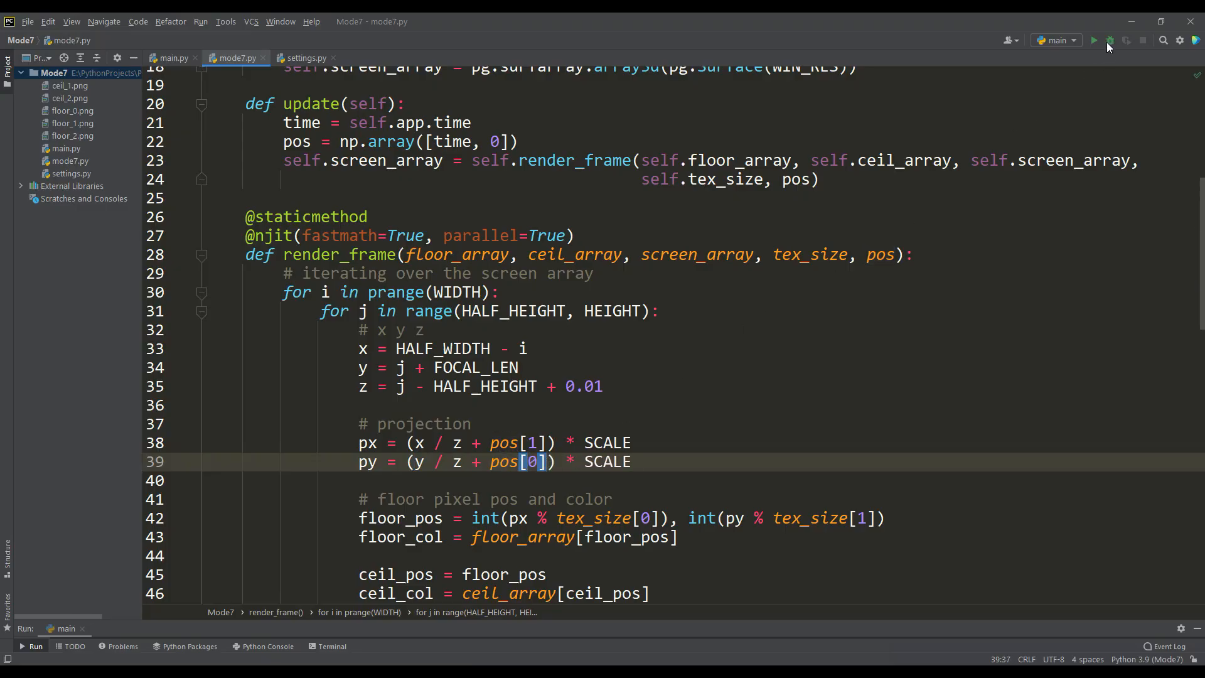
left_click(1095, 40)
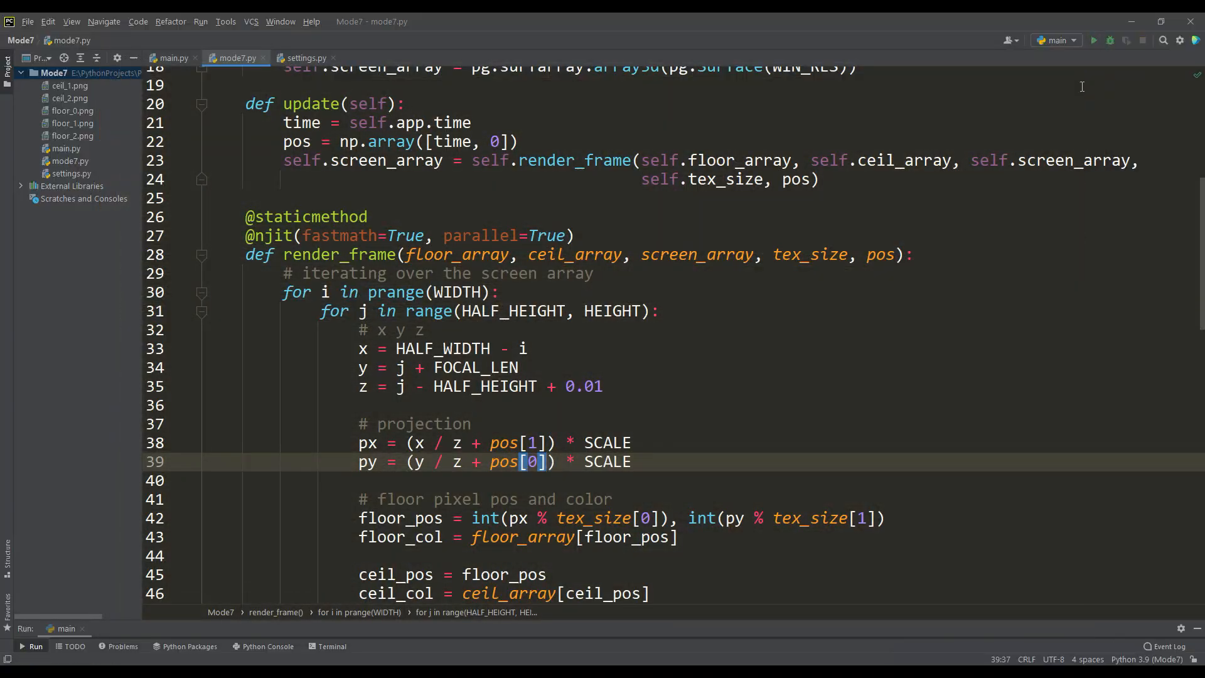
type("angle = np.sin(time * 0.3")
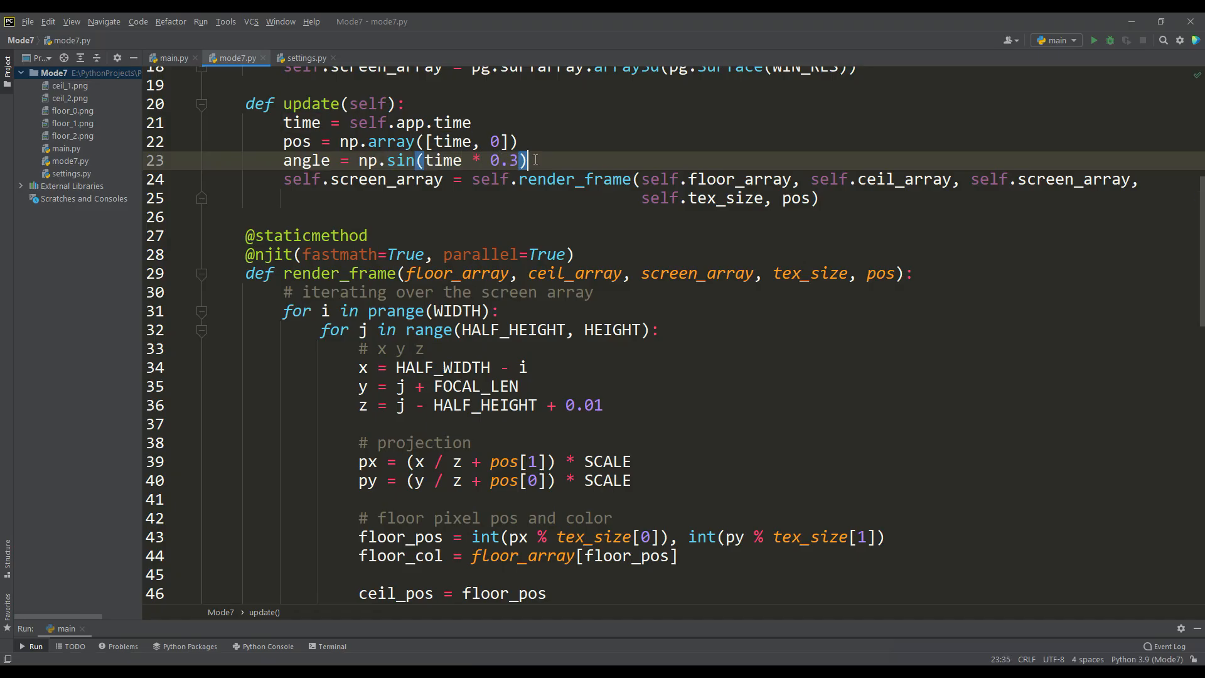
Pass angle to render_frame and compute sin, cos = np.sin(angle), np.cos(angle)
type(", angle")
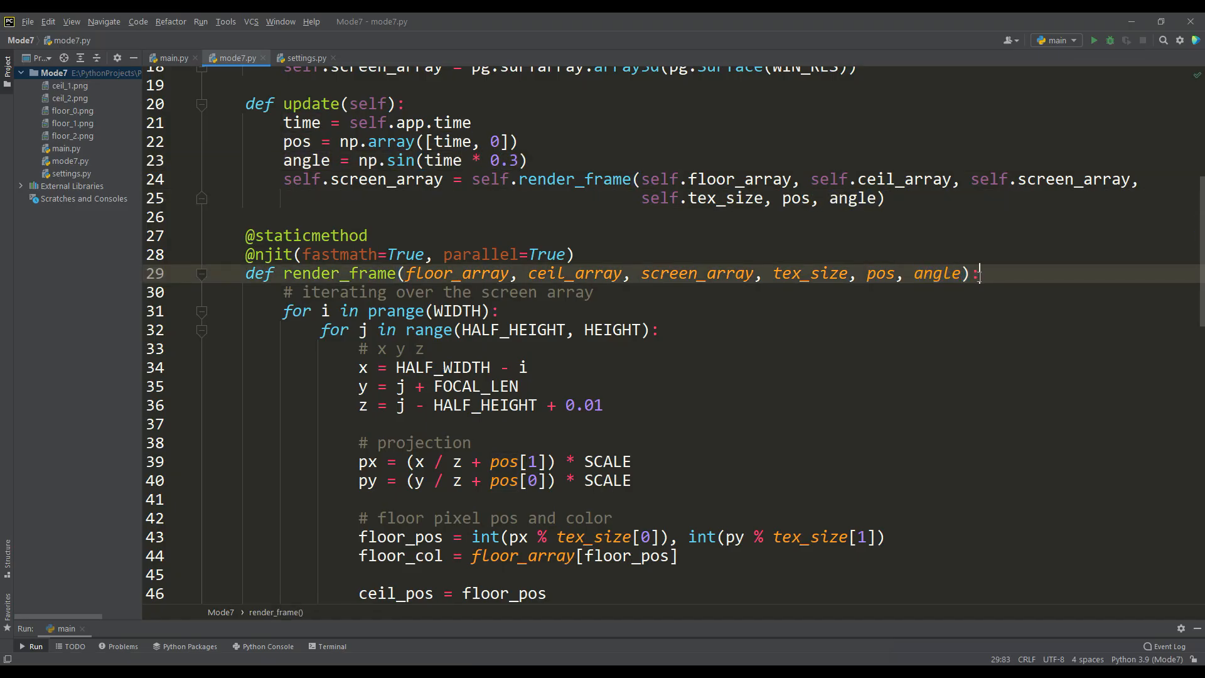
type("sin, cos =")
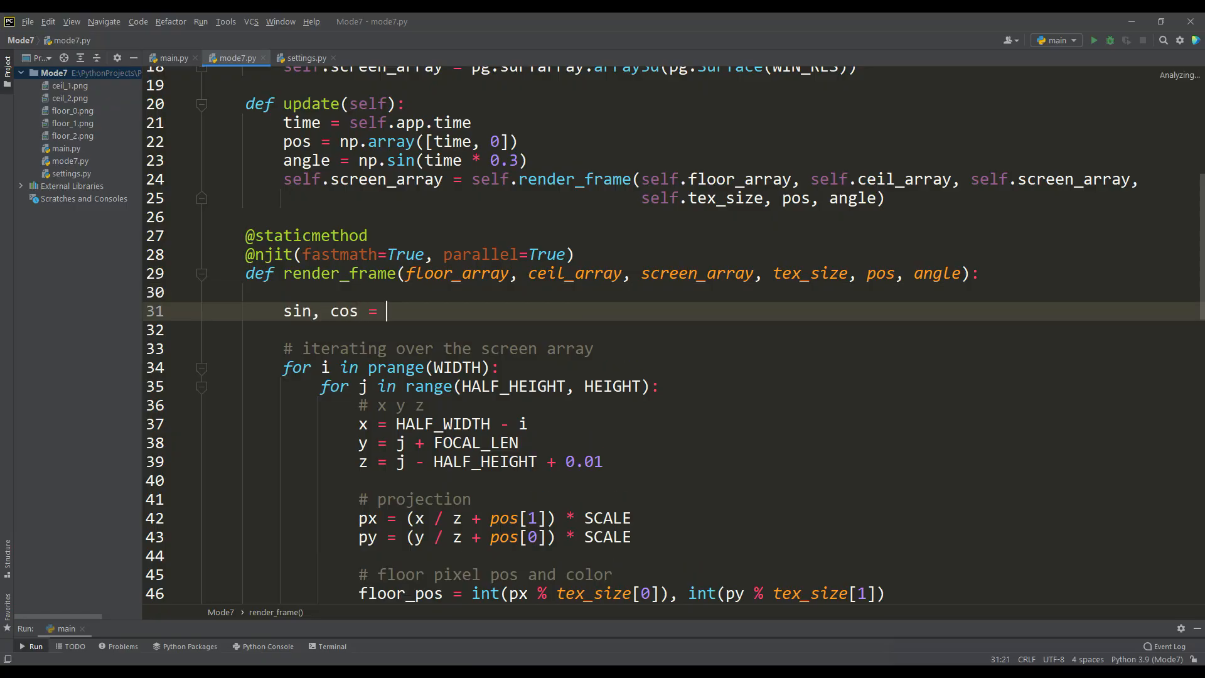
type("np.sin(angle), np.cos(angle)")
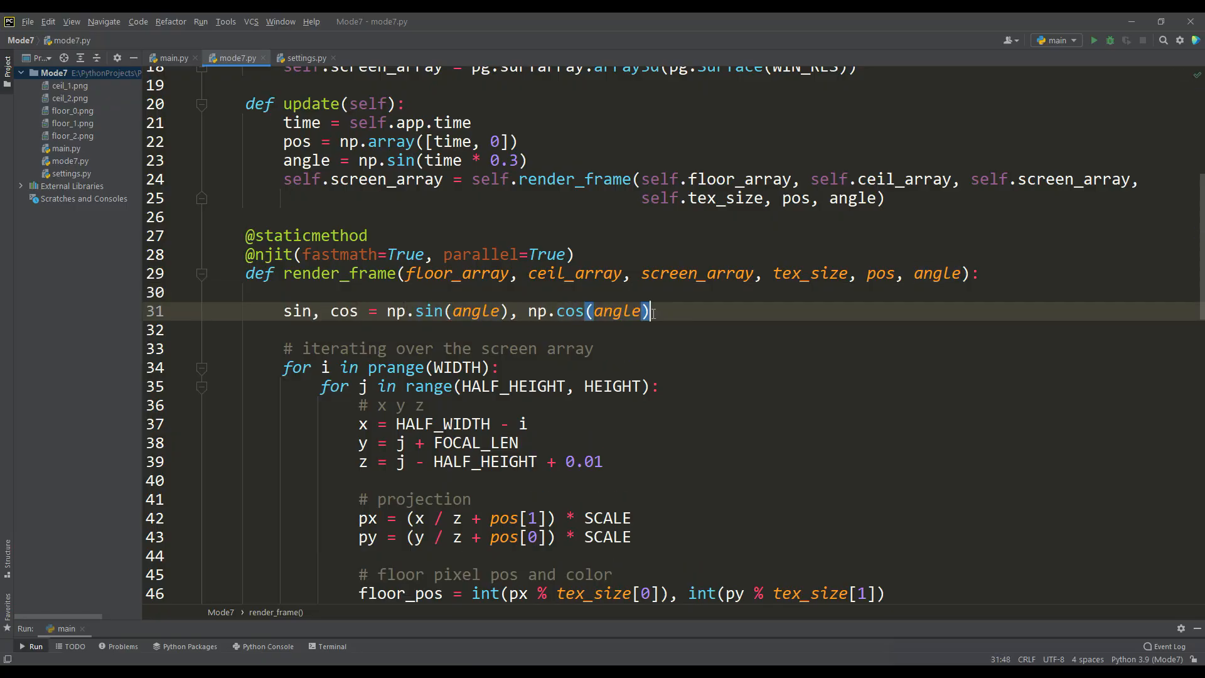
Add a '# rotation' block for rotated pixel coordinates and run the Mode 7 demo
key("enter")
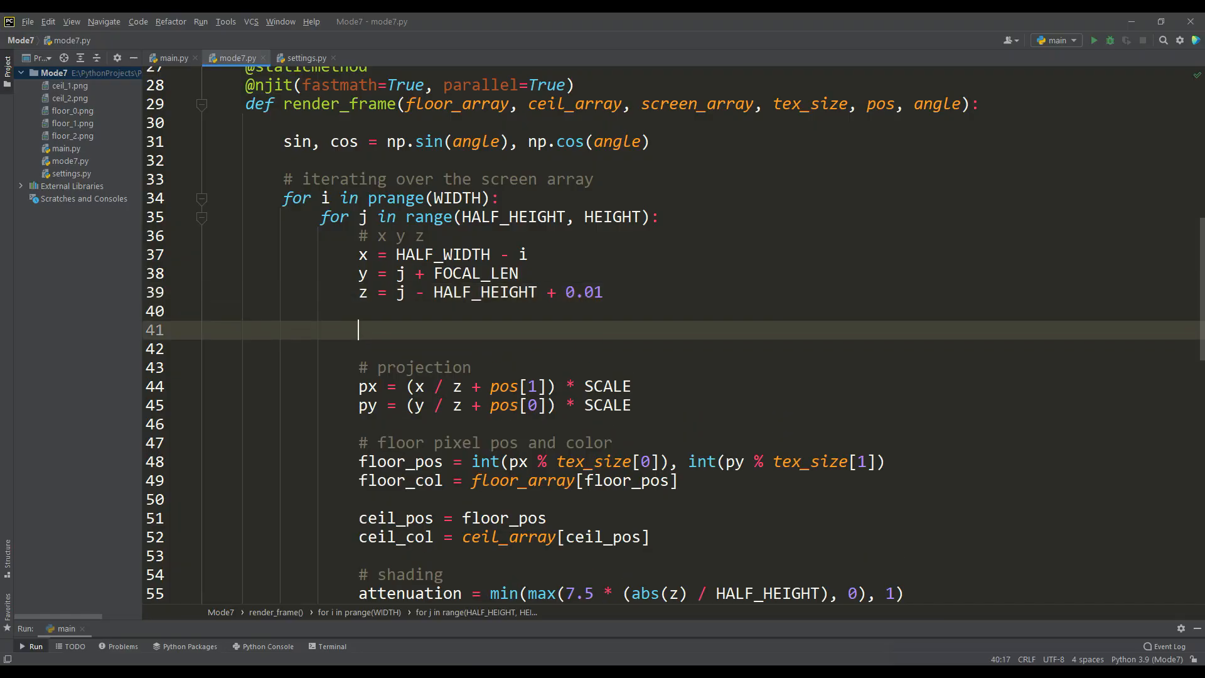
type("# rotation")
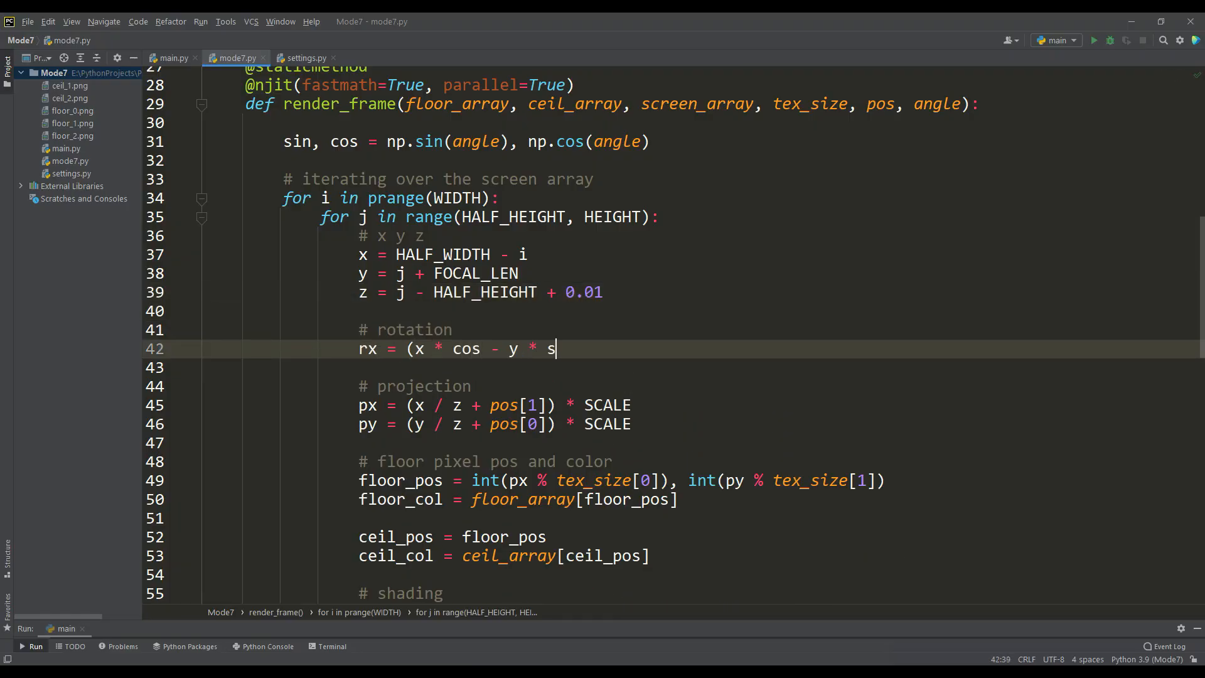
type("in)")
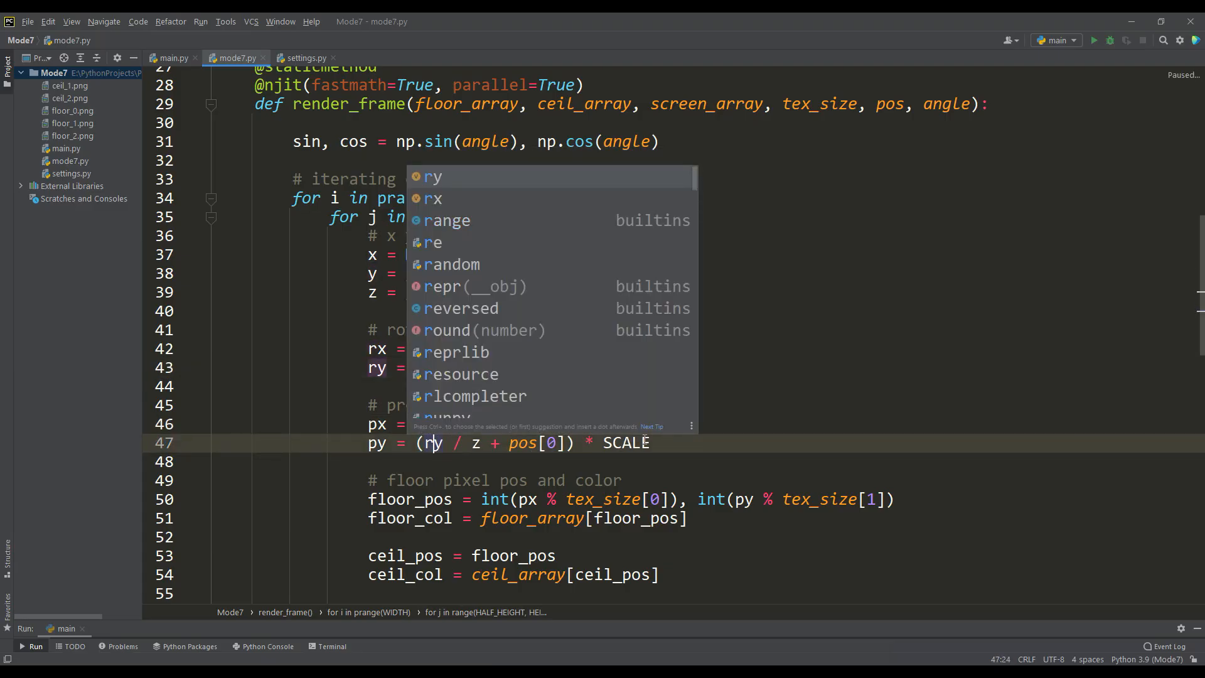
left_click(1092, 40)
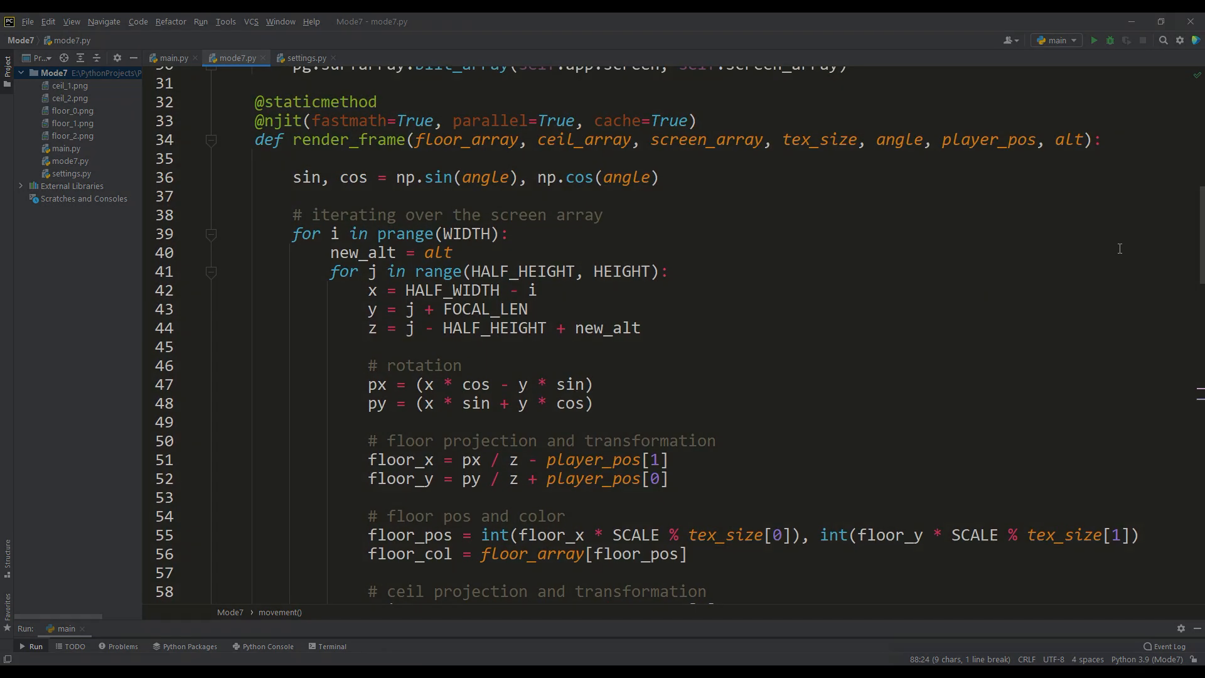
left_click(1093, 40)
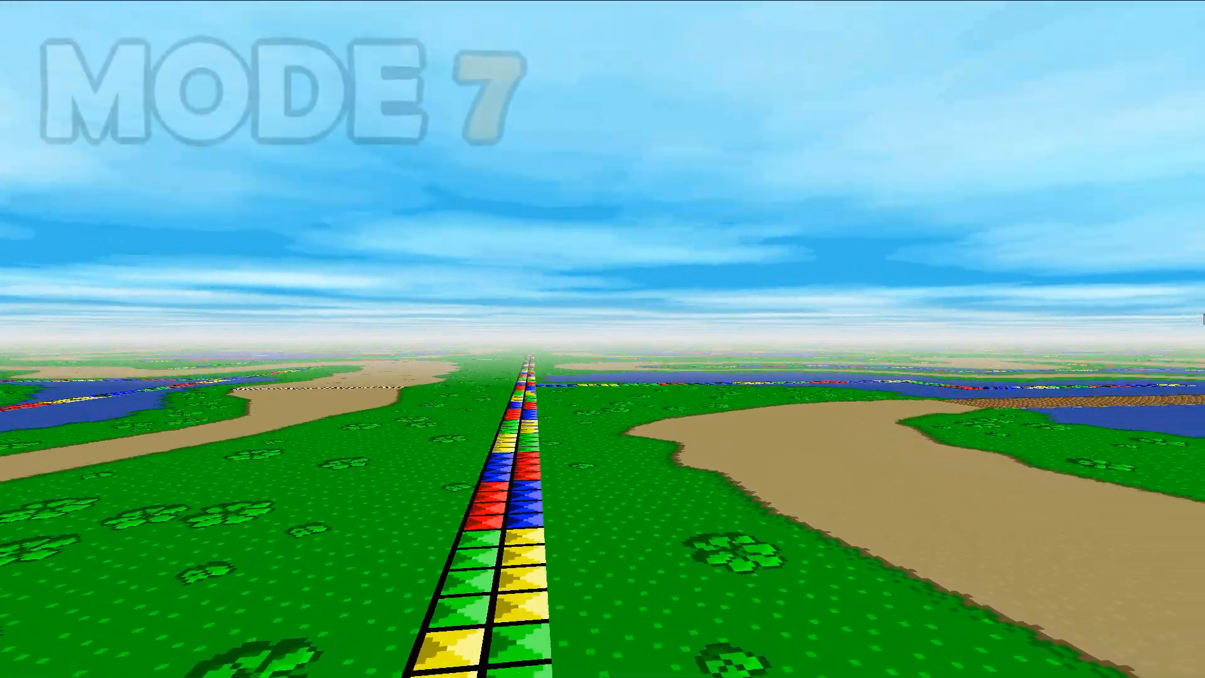